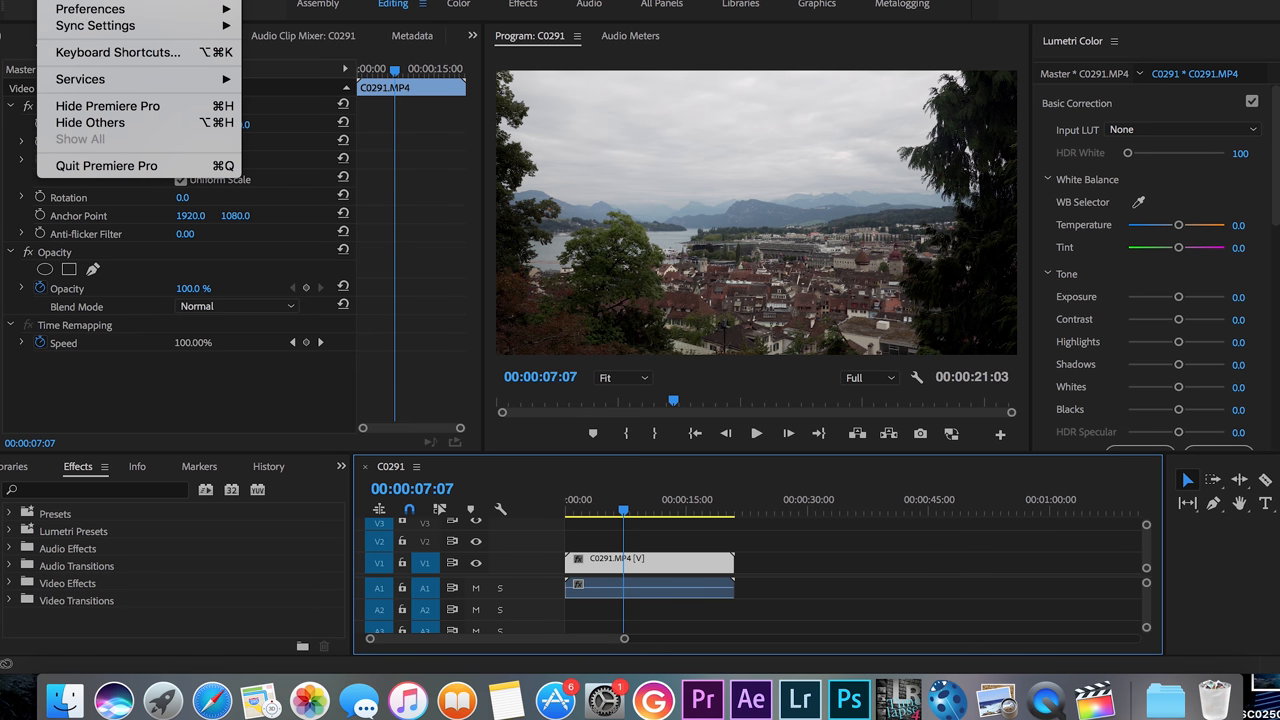
mouse_move(90, 8)
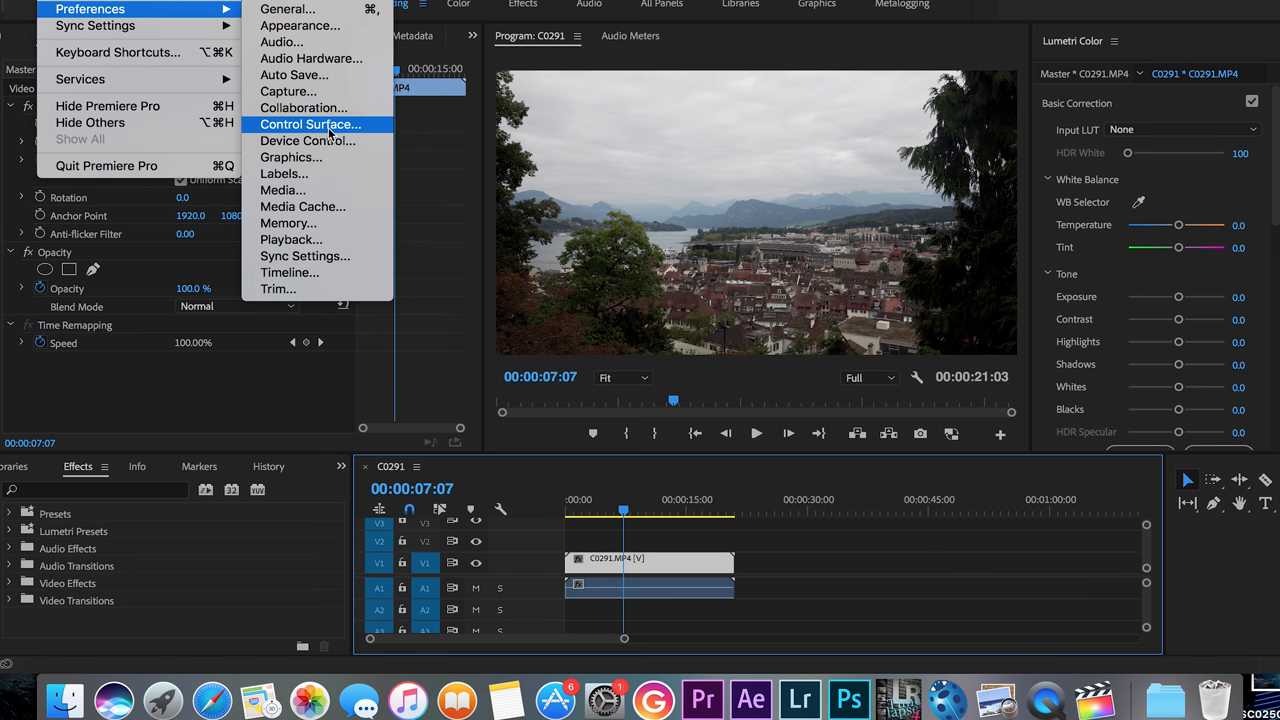
Step: Reserve 3 GB of RAM for other applications, leaving 13 GB for Premiere, and confirm
click(289, 223)
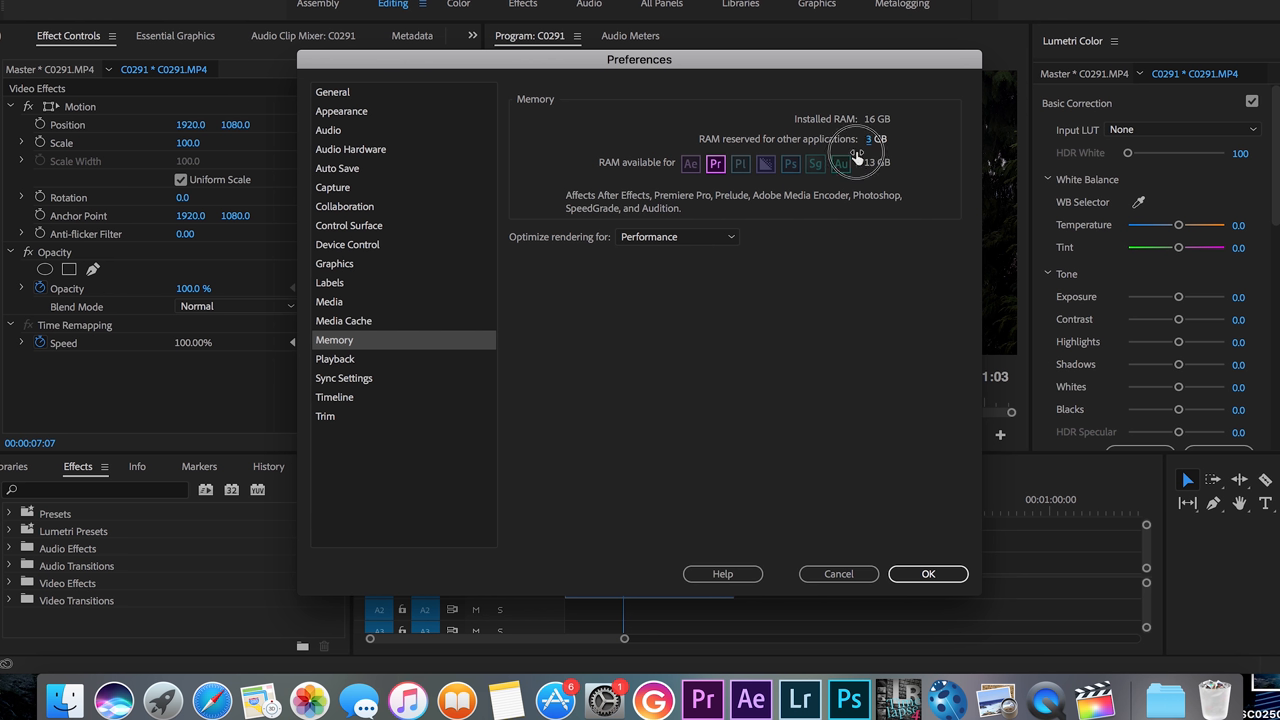
mouse_move(843, 147)
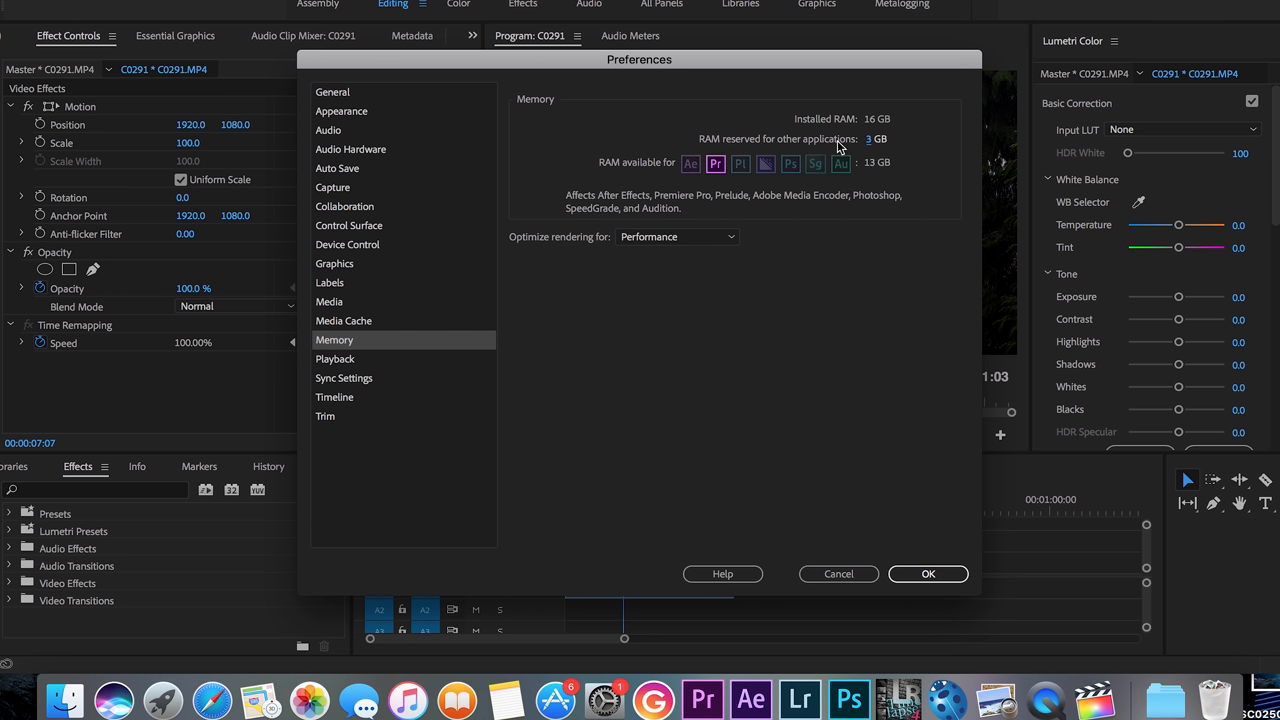
mouse_move(837, 130)
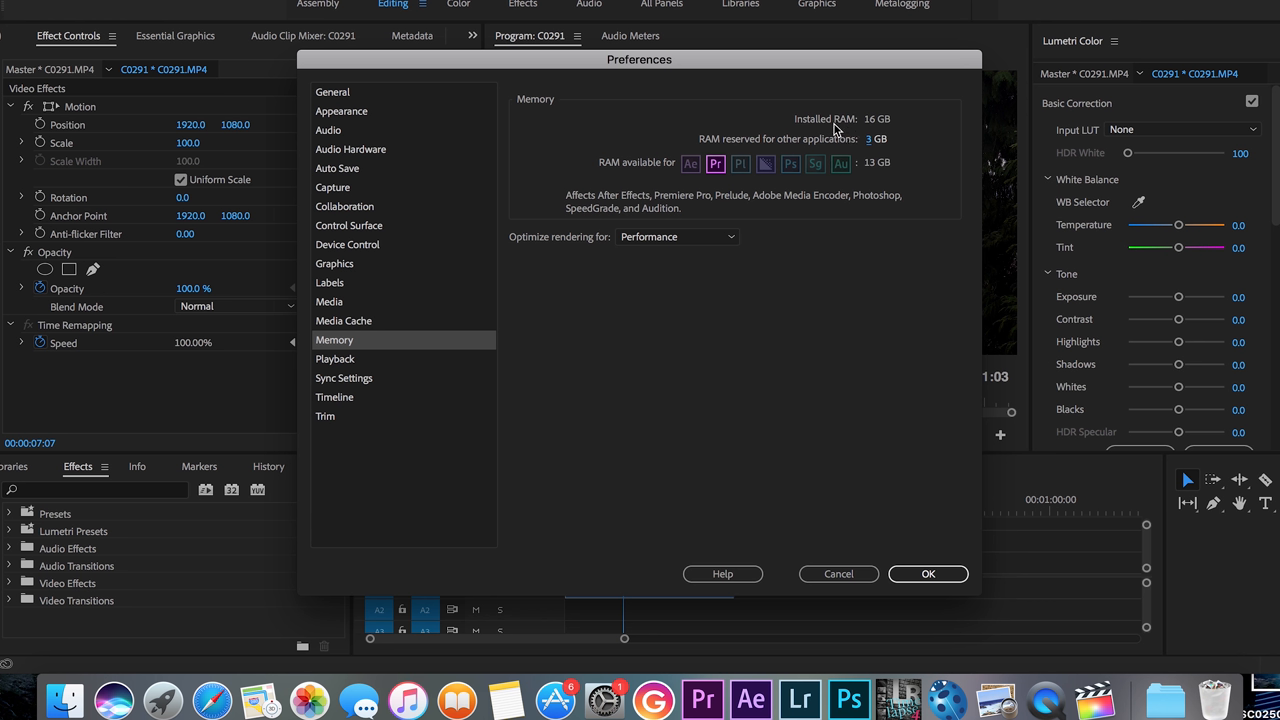
mouse_move(840, 147)
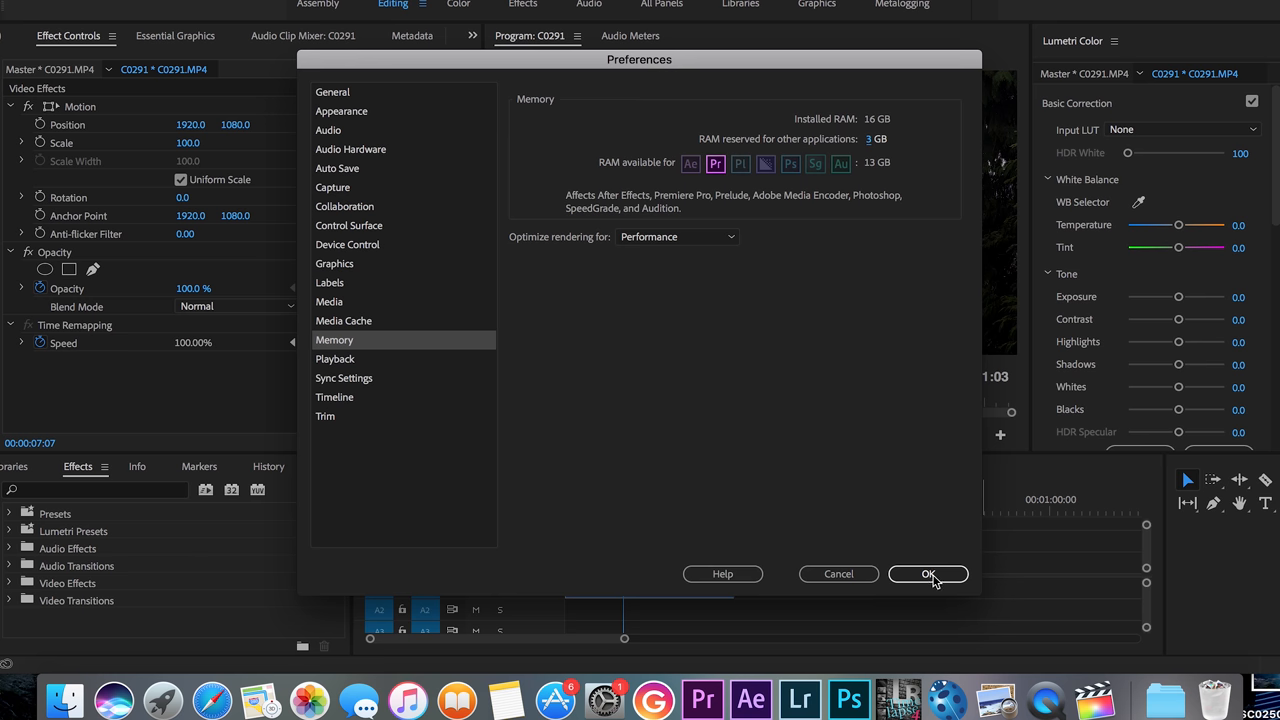
click(928, 573)
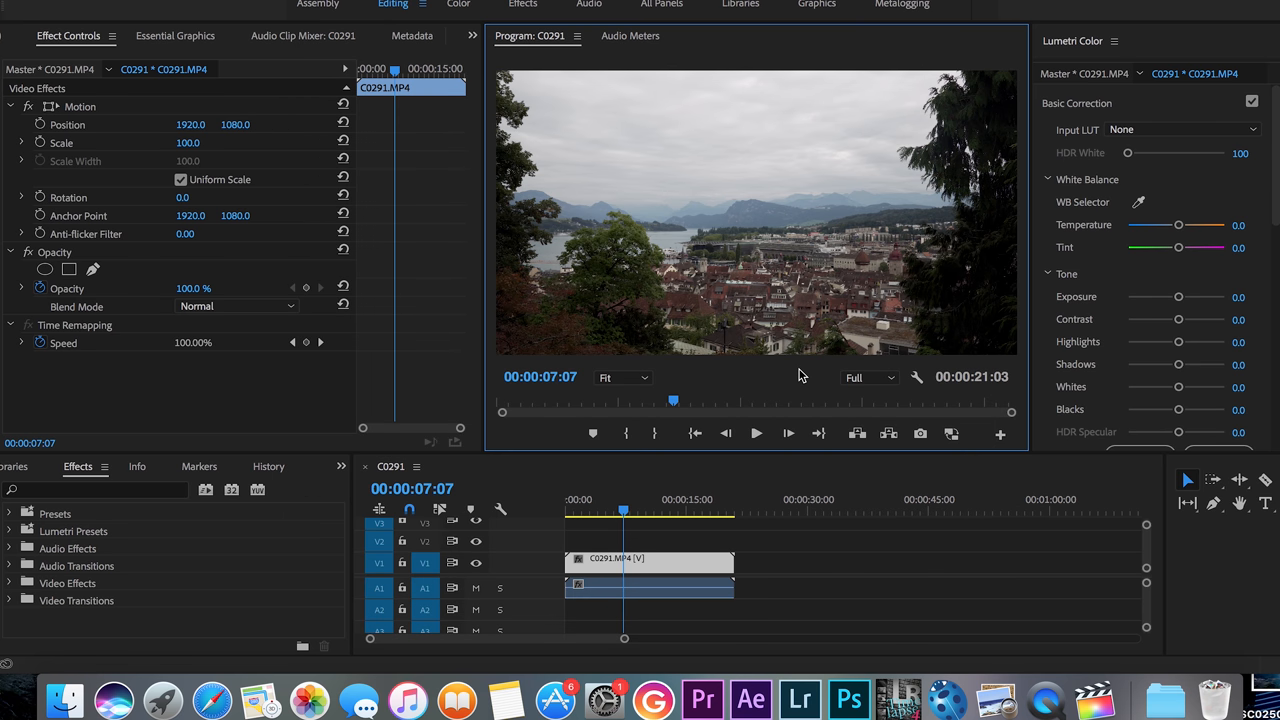
Step: Set the Program Monitor's playback resolution dropdown to 1/4
click(868, 377)
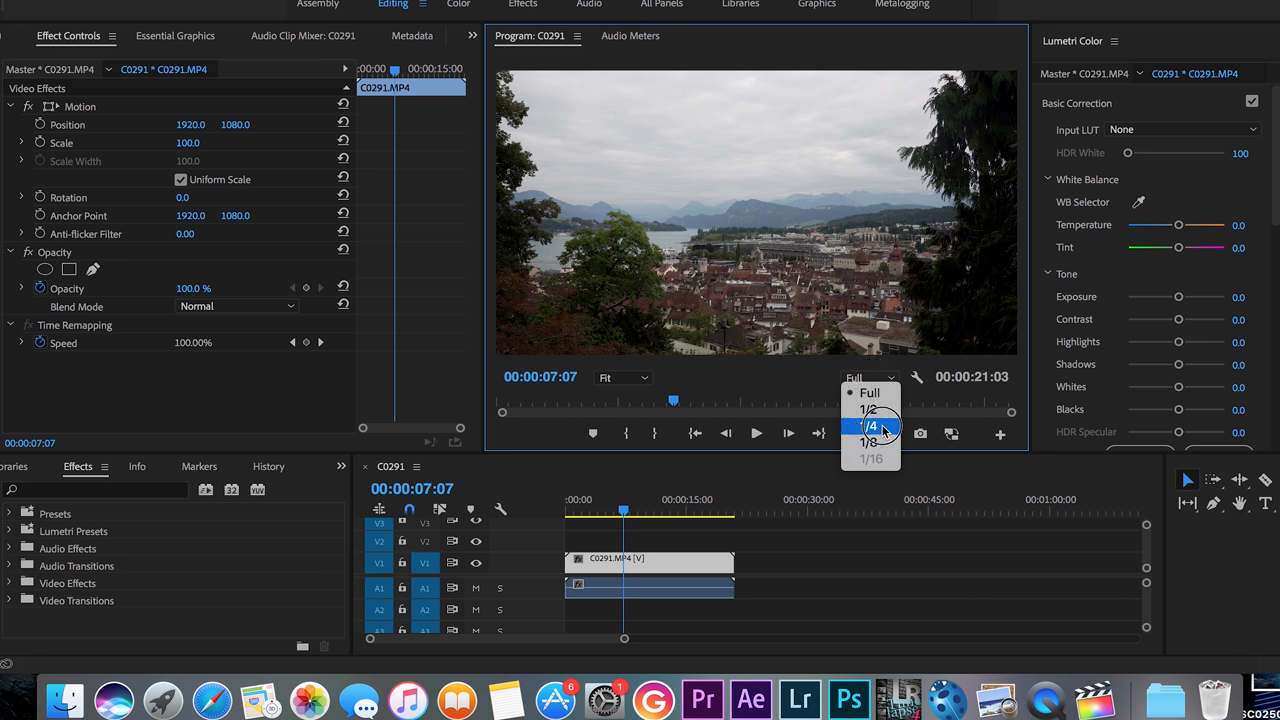
click(871, 426)
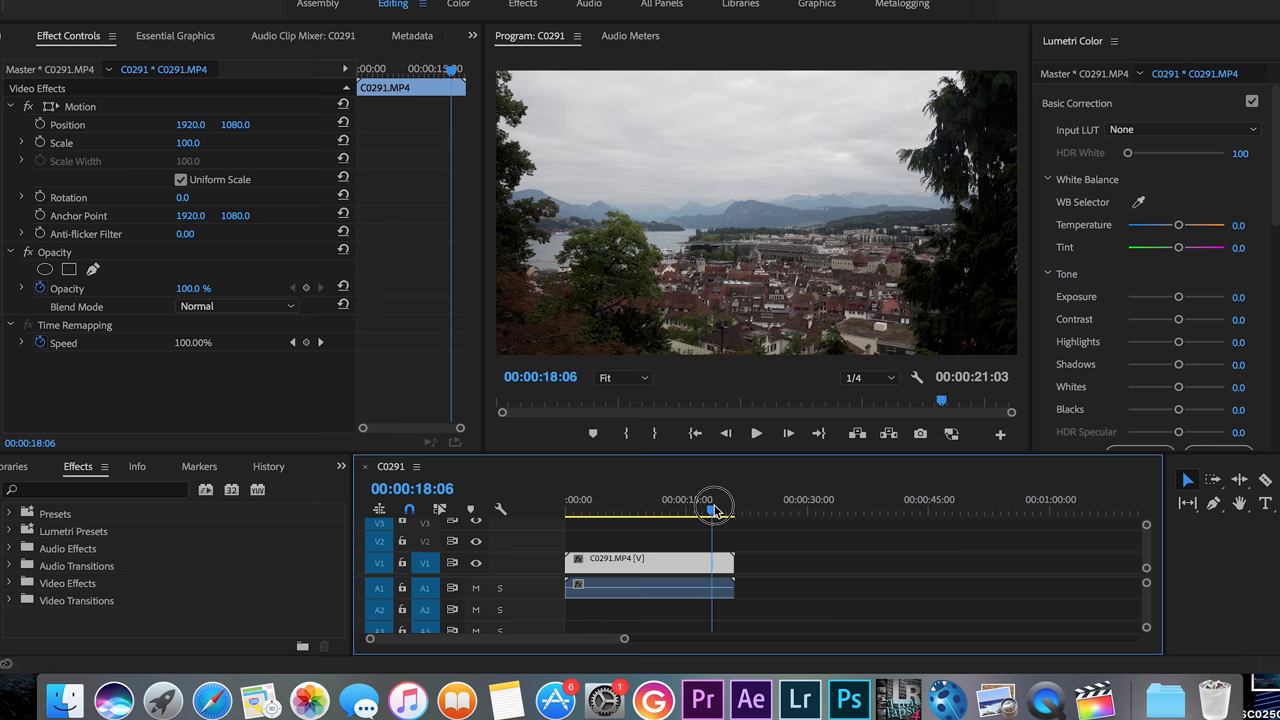
Step: Mark a 00:00:14:07 In-to-Out range from 7:16 to the clip's end and render its previews
drag(713, 510, 730, 510)
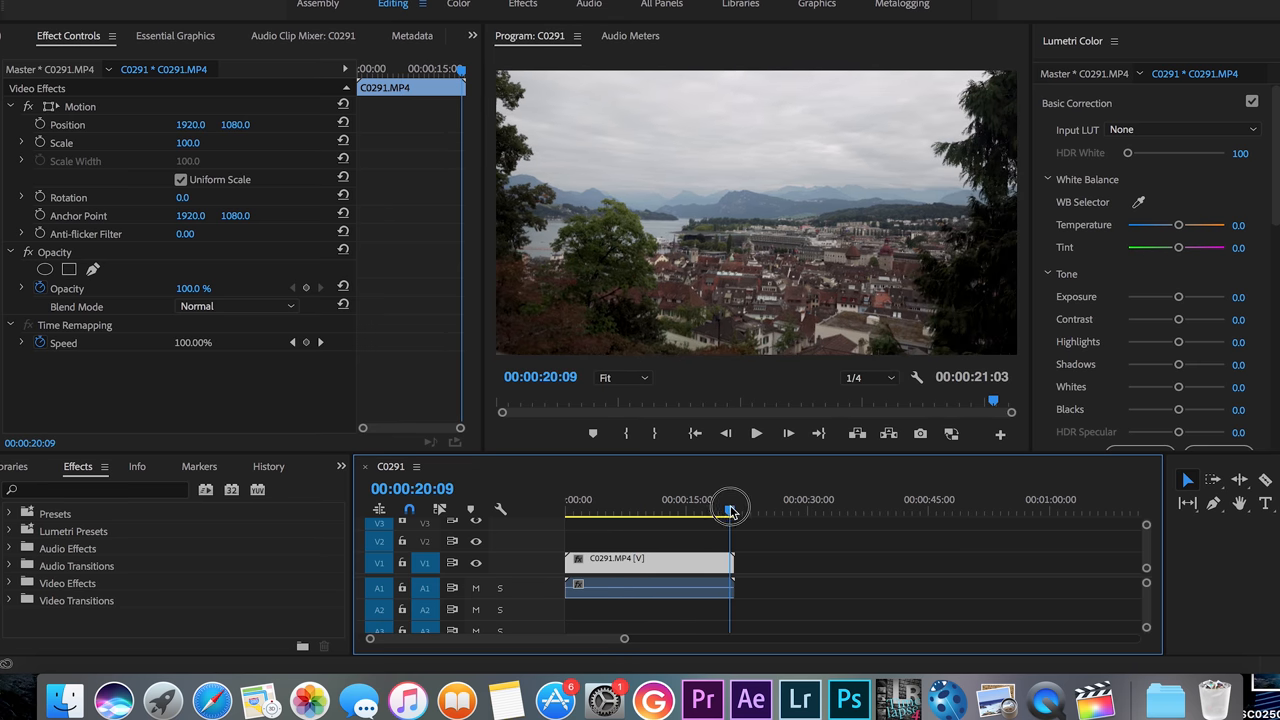
drag(730, 511, 727, 511)
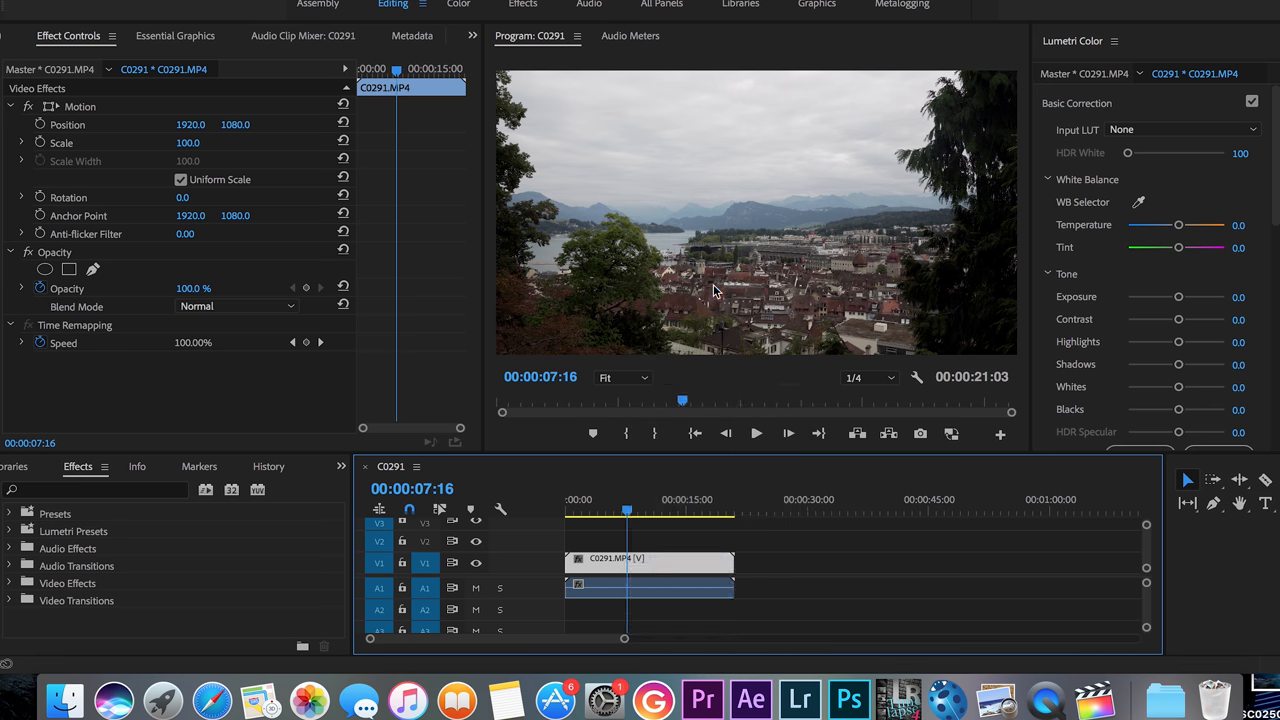
click(734, 499)
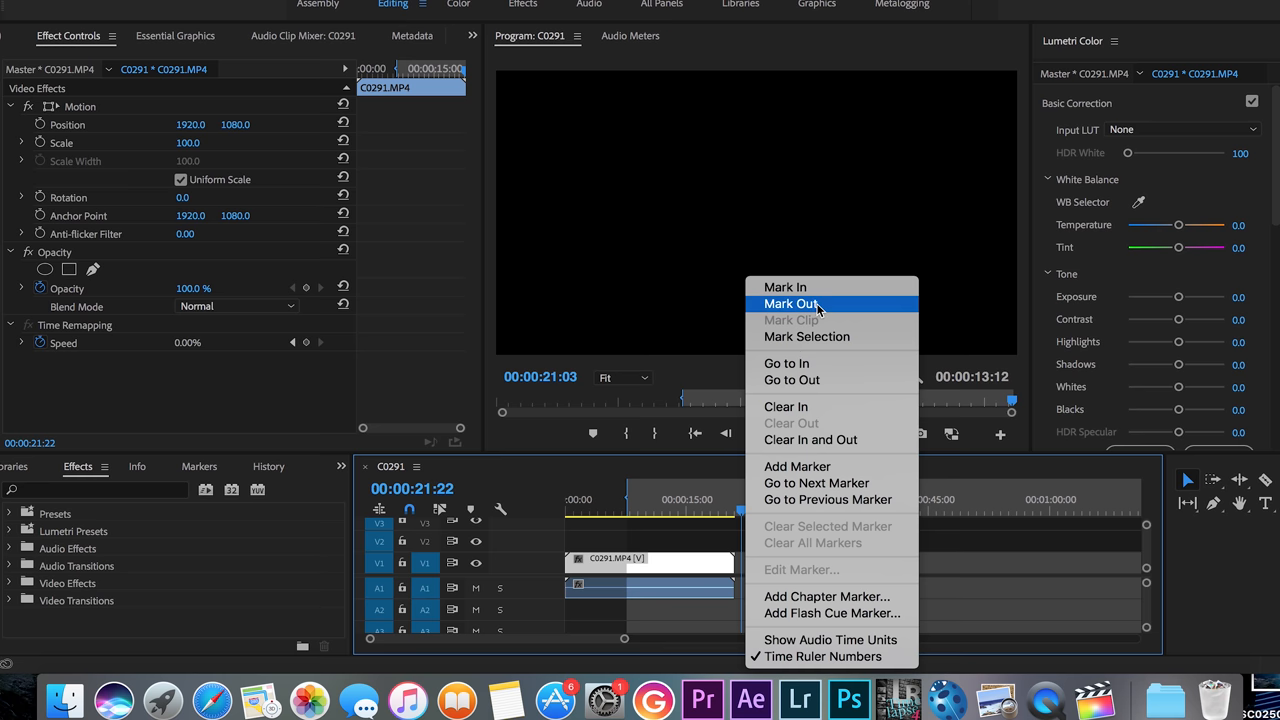
click(791, 303)
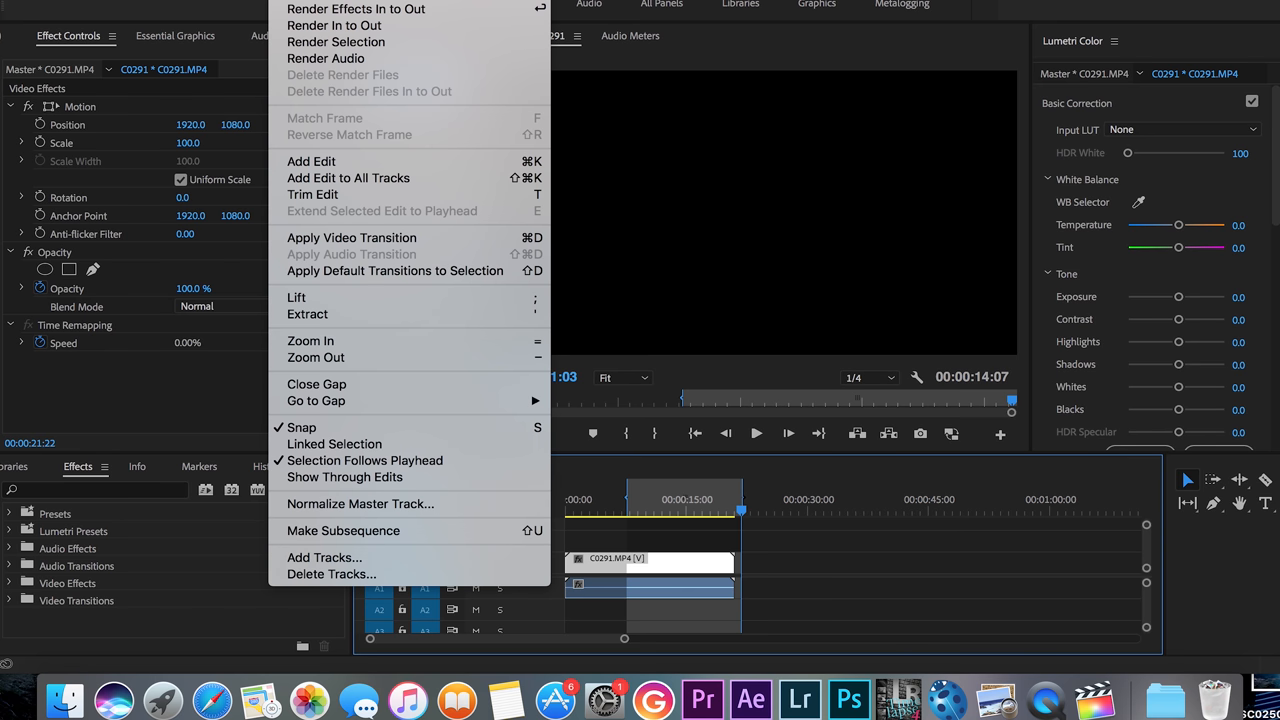
click(348, 9)
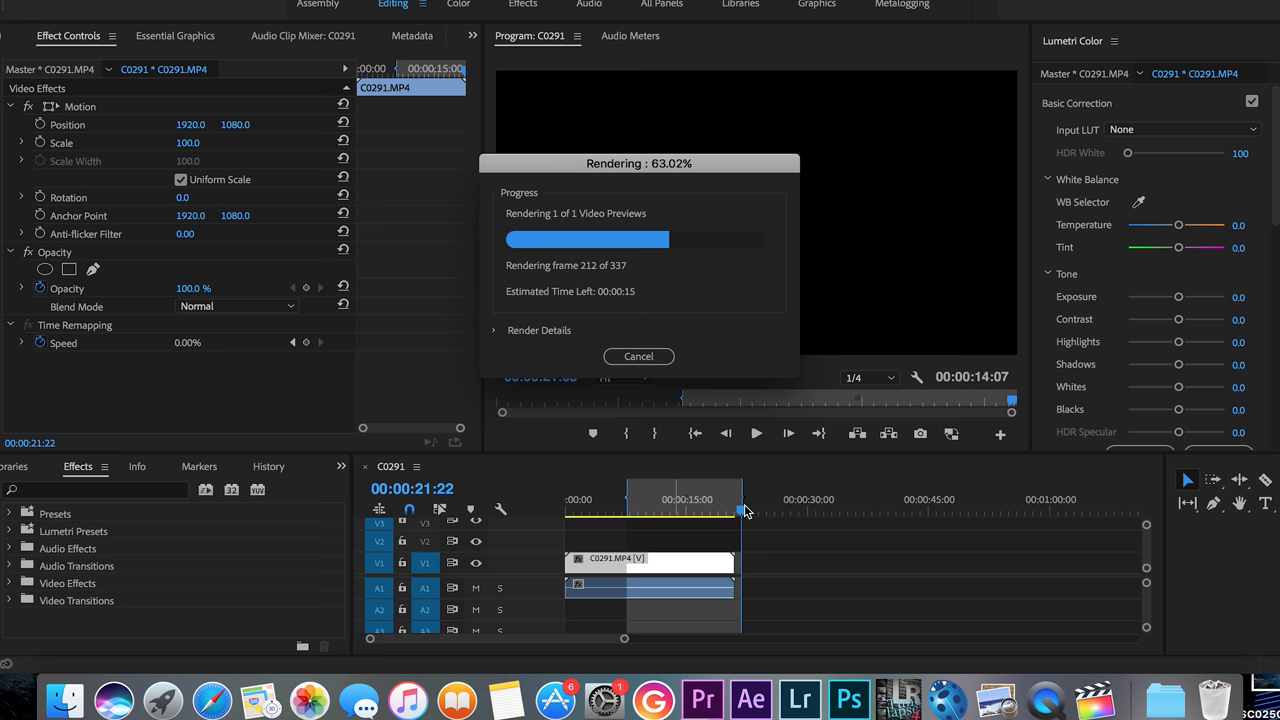
click(638, 356)
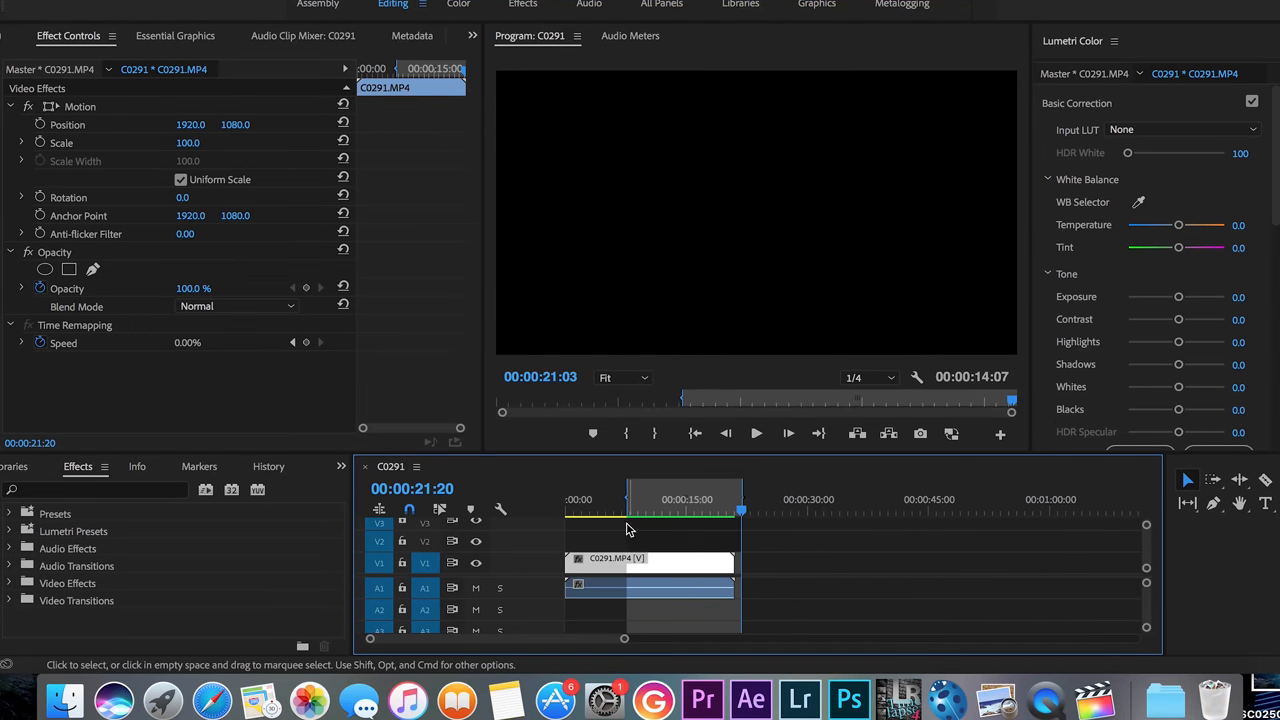
mouse_move(710, 523)
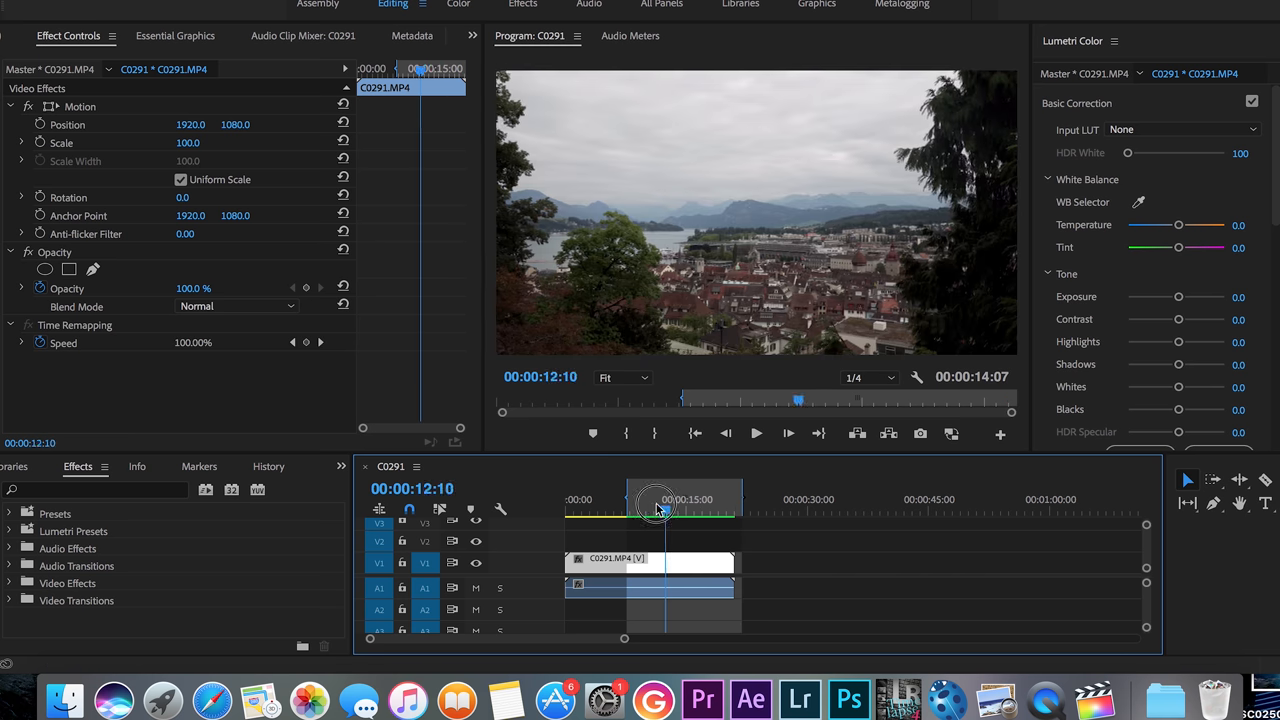
Step: Switch playback resolution to Full briefly, then settle on 1/2
click(862, 377)
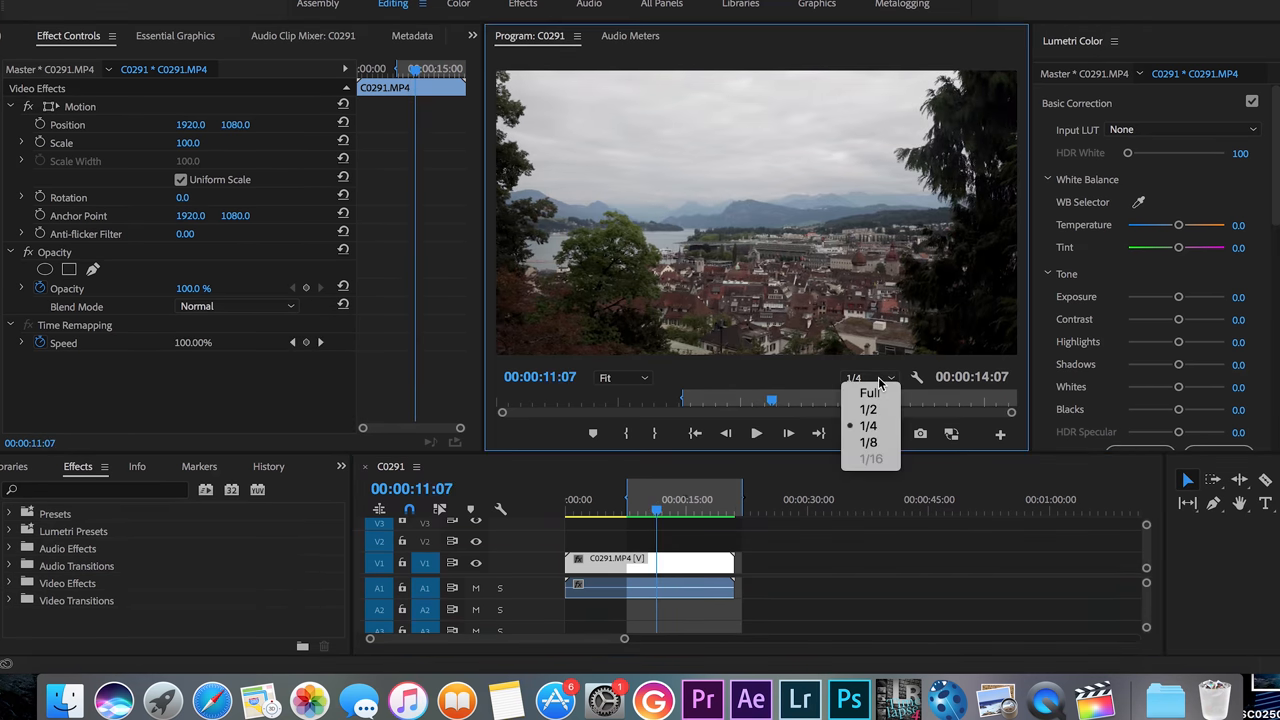
click(870, 392)
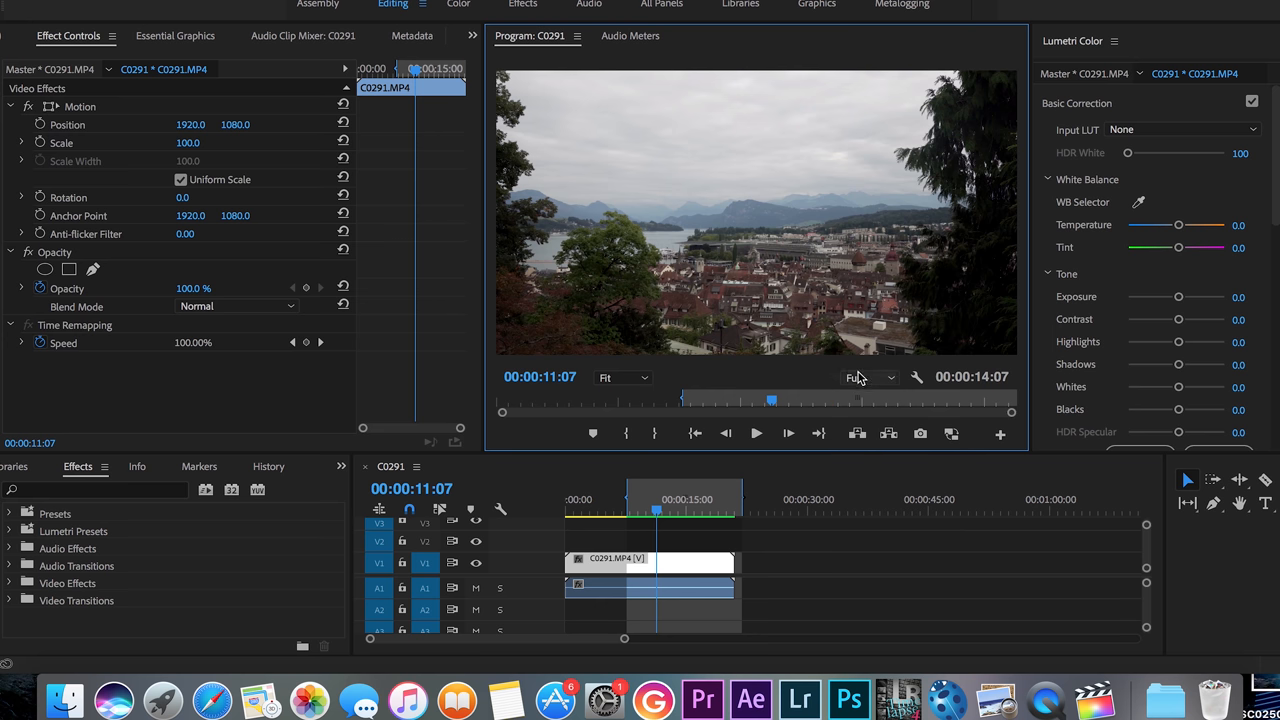
click(868, 377)
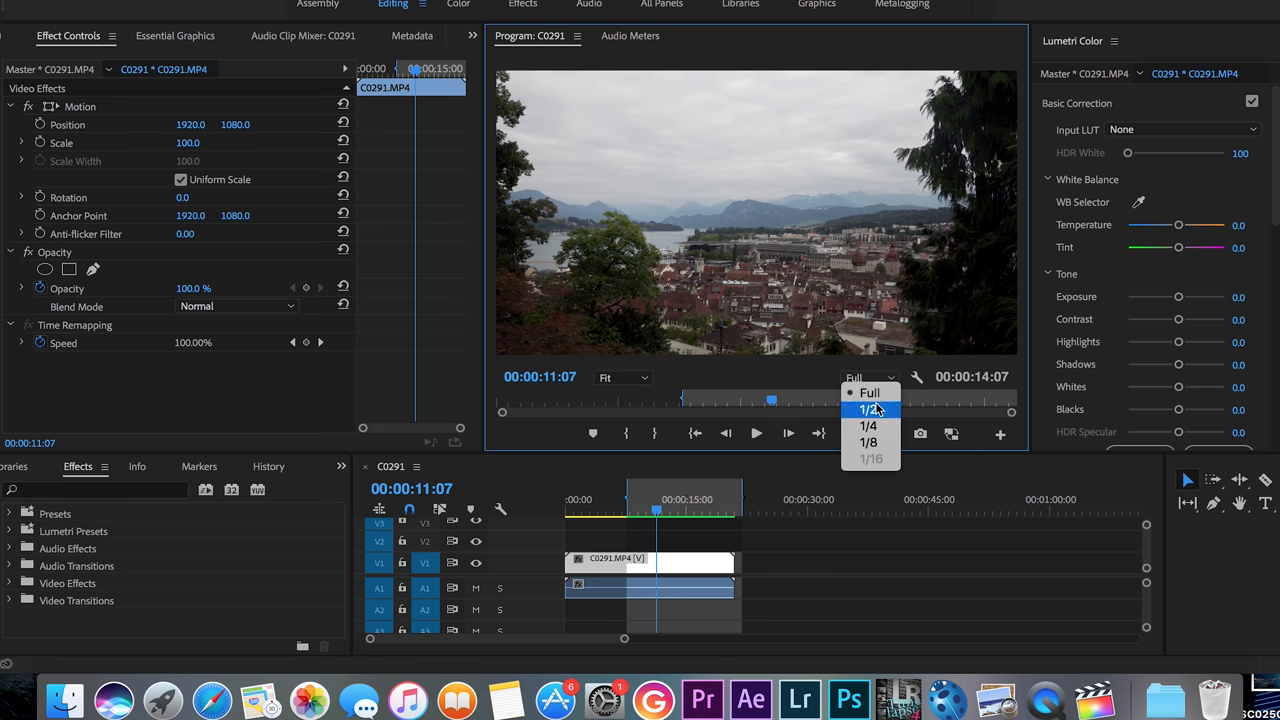
click(868, 409)
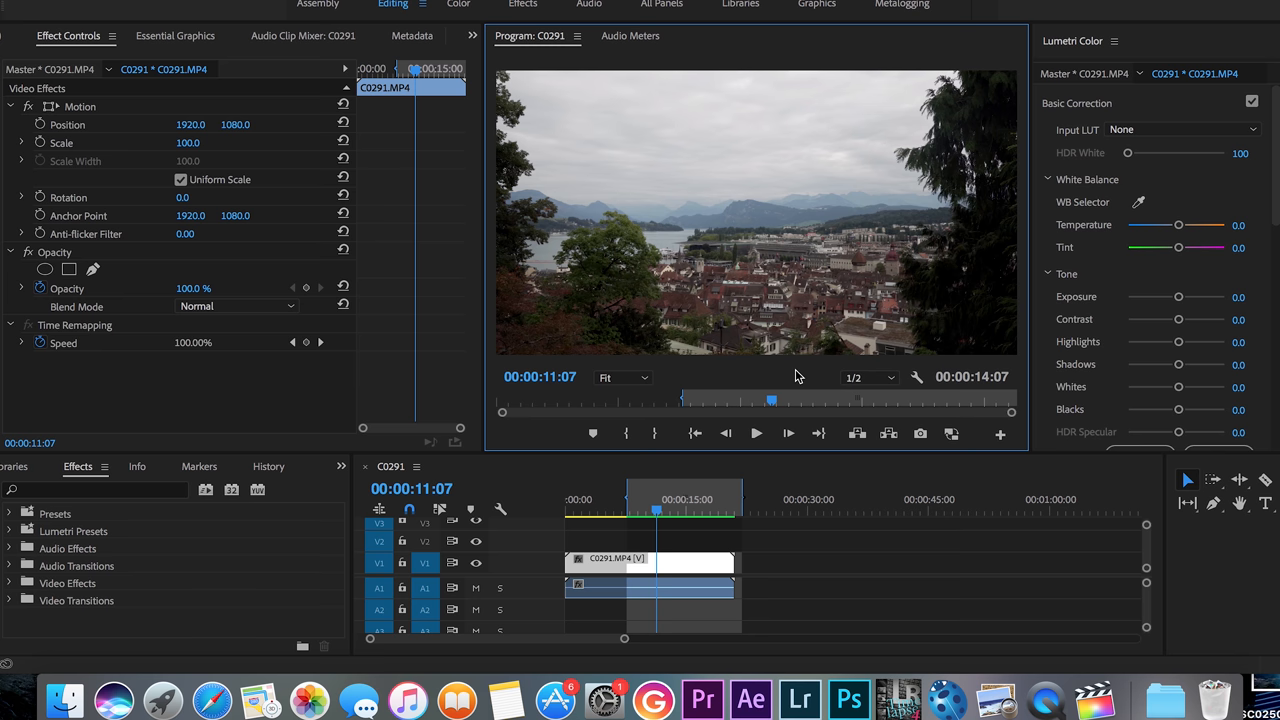
mouse_move(250, 124)
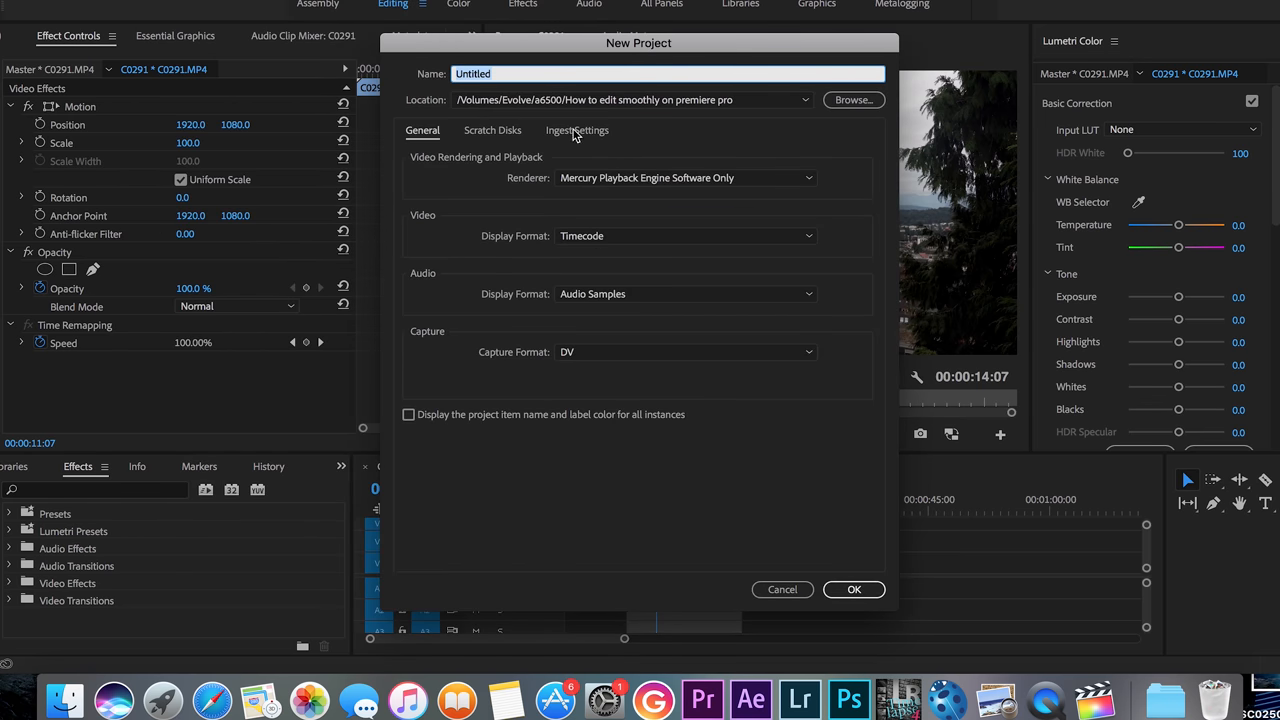
Step: Enable ingest with Create Proxies using the 1280x720 GoPro CineForm preset, destination same as project
click(577, 130)
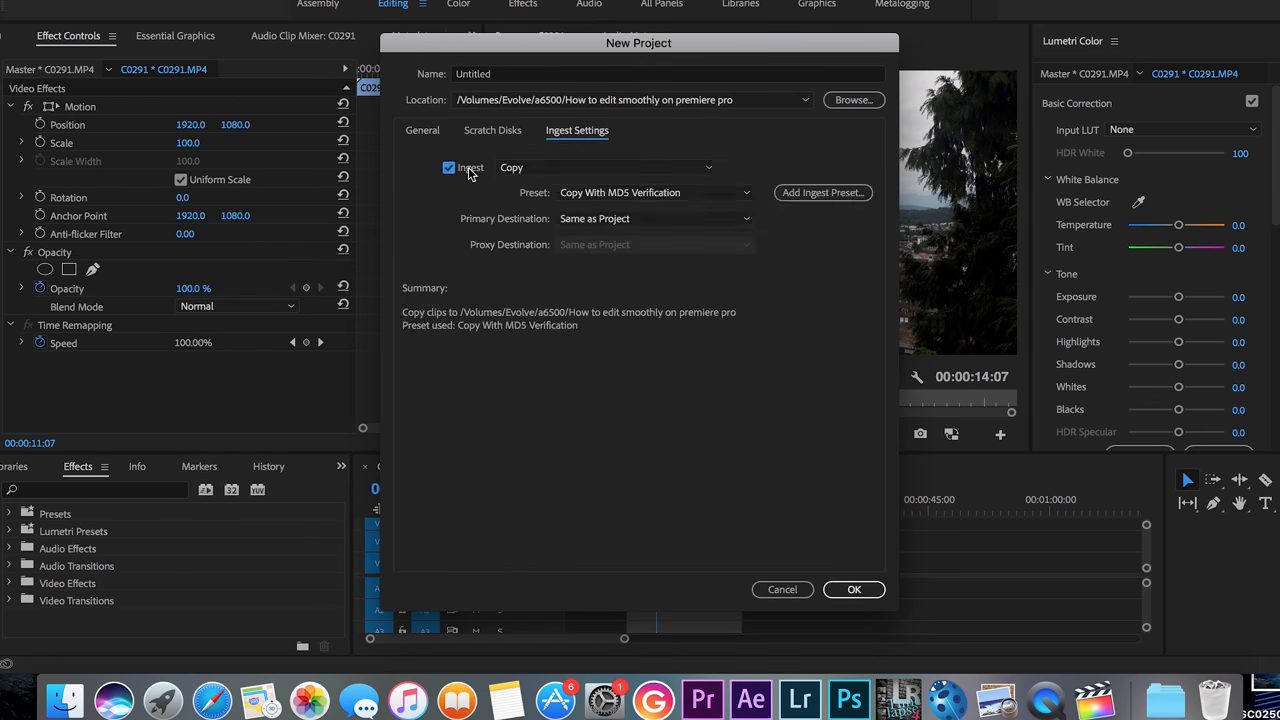
click(605, 167)
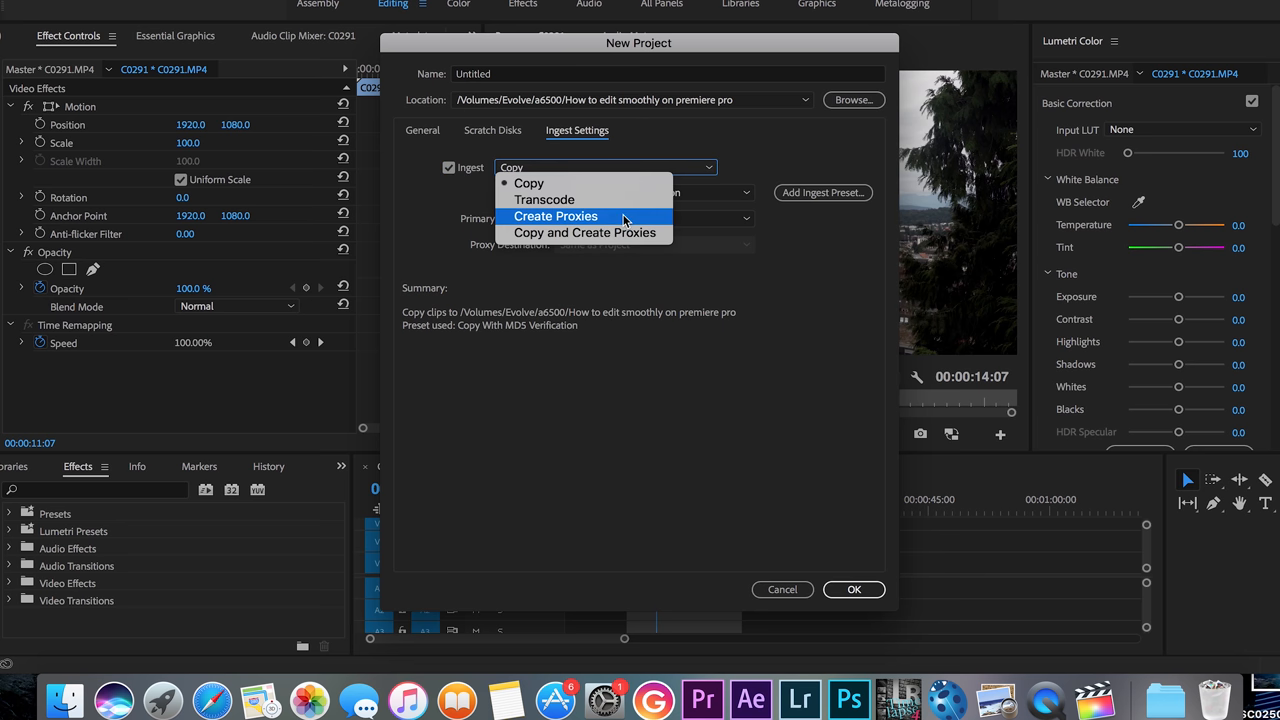
click(555, 216)
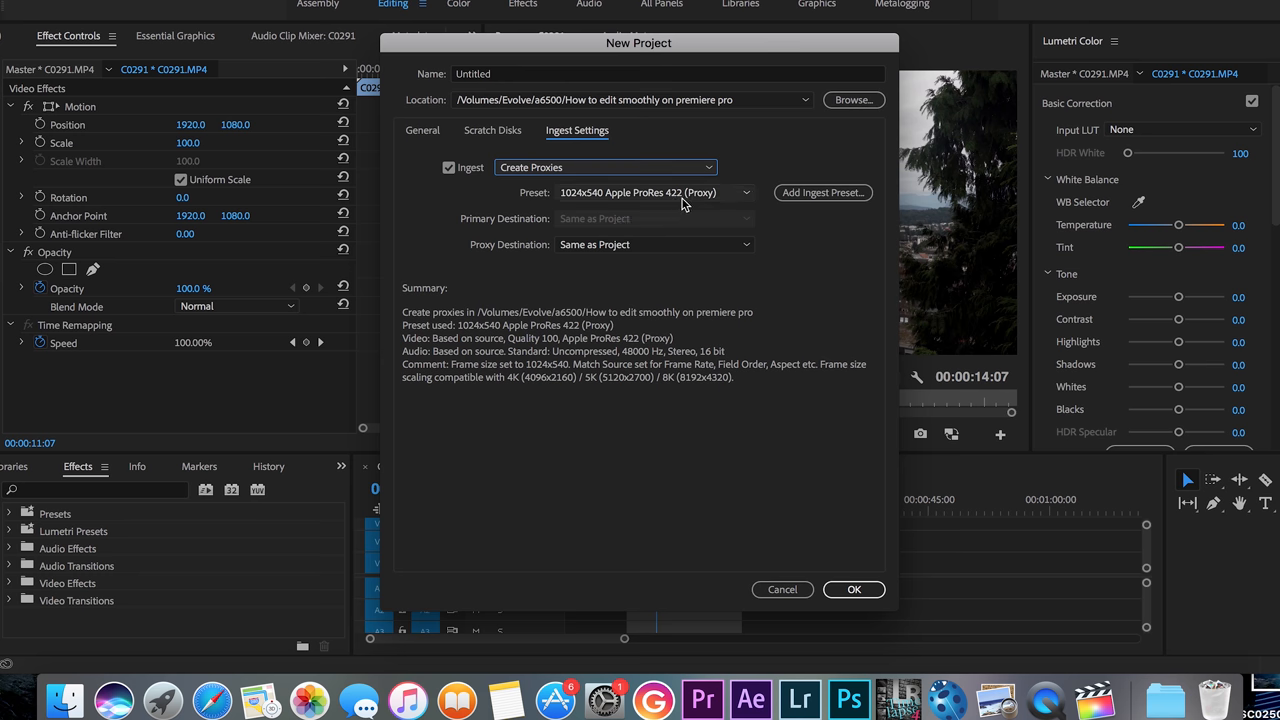
click(655, 192)
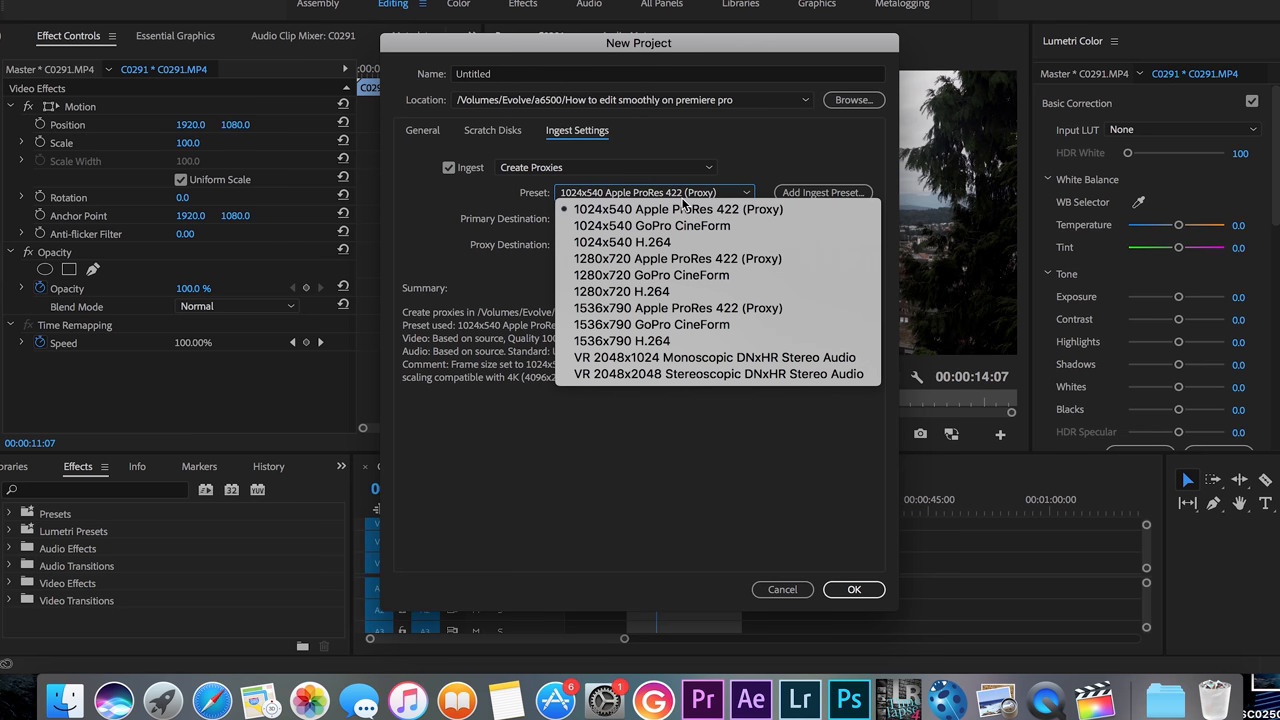
mouse_move(697, 291)
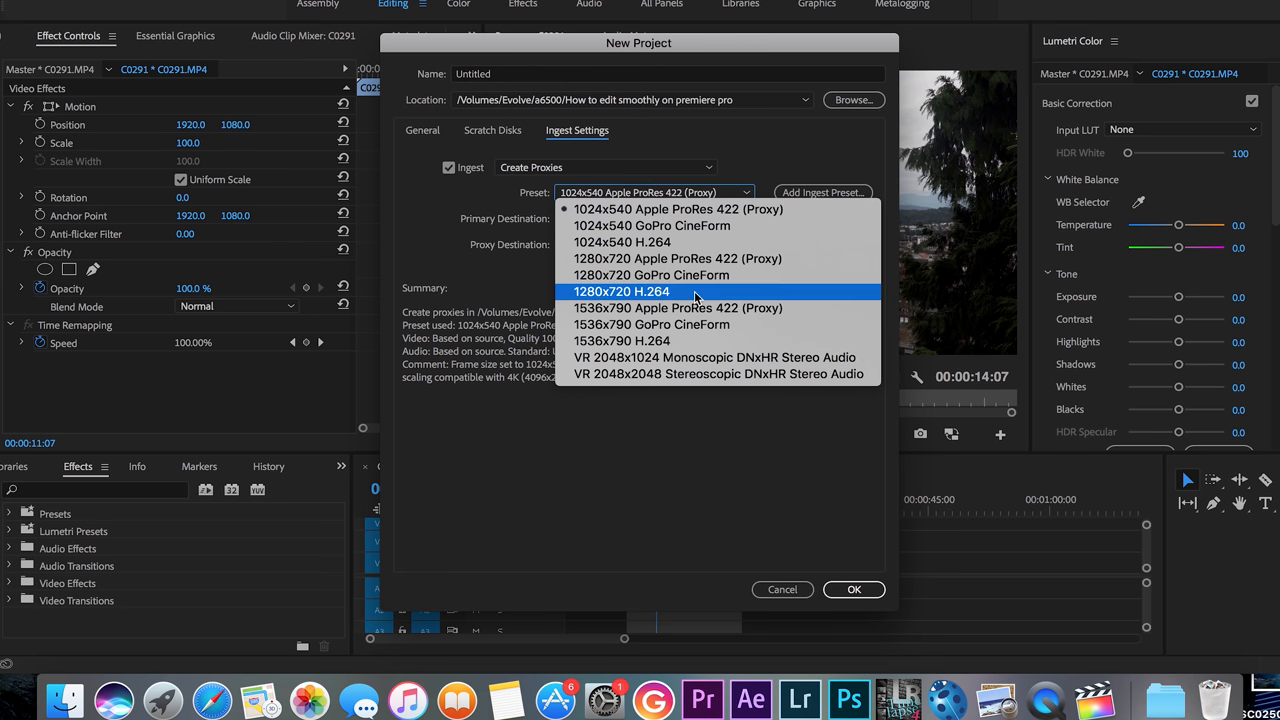
mouse_move(615, 305)
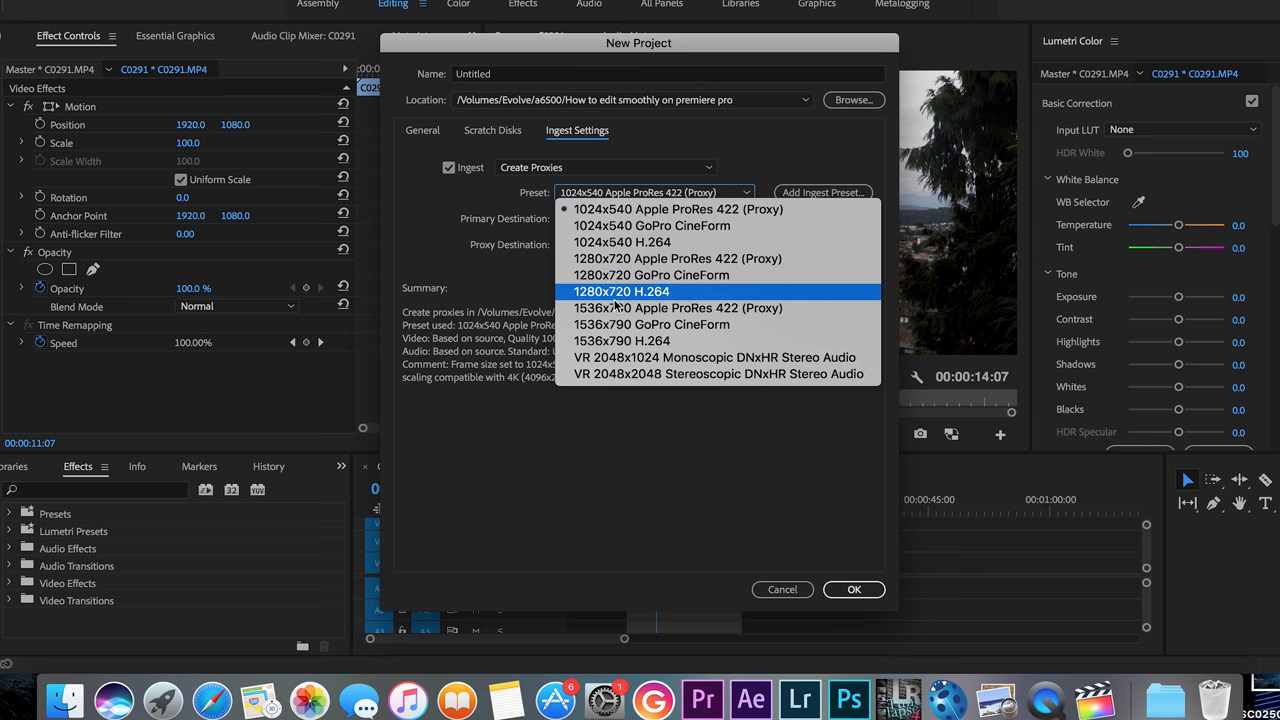
mouse_move(621, 305)
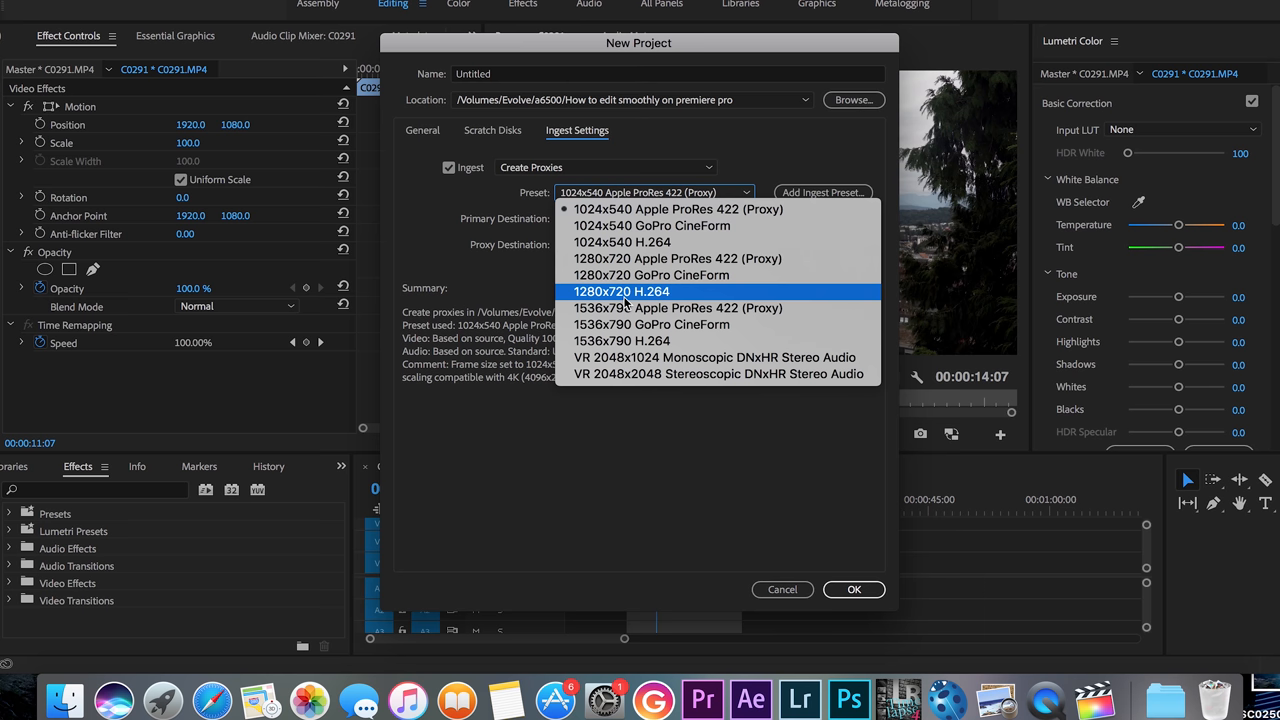
mouse_move(651, 275)
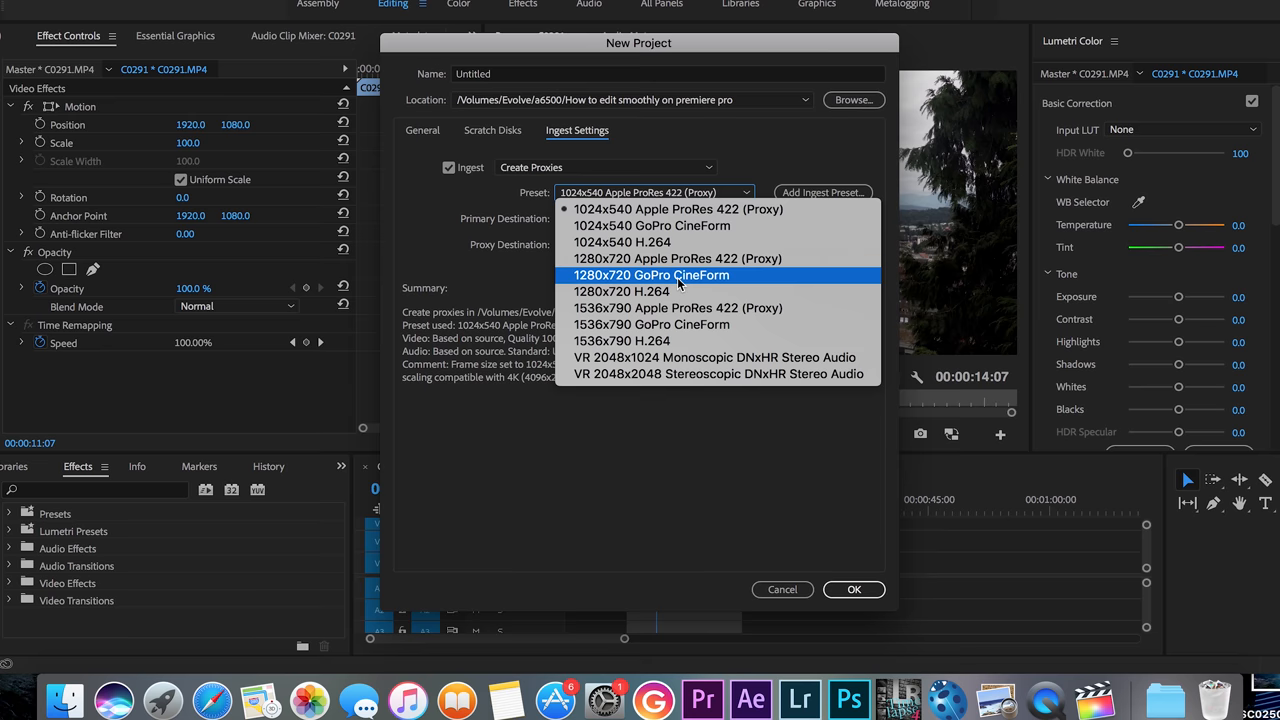
click(651, 275)
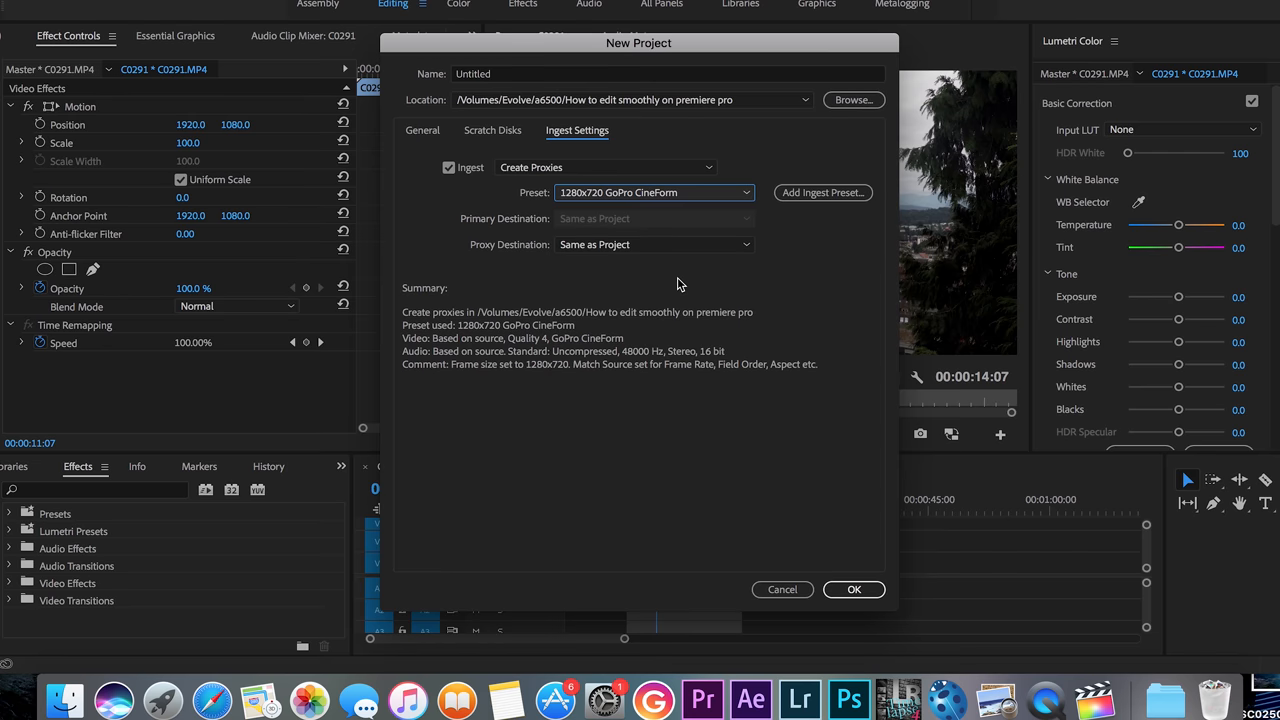
mouse_move(827, 586)
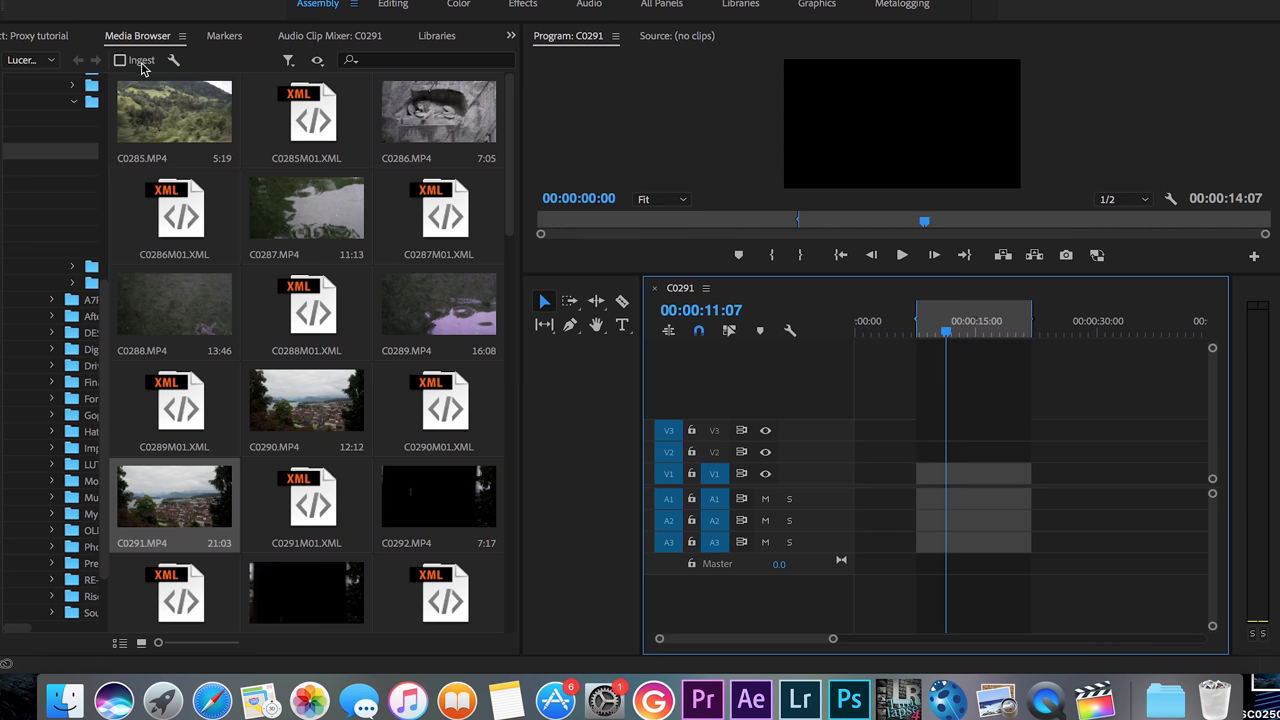
Step: Tick the Media Browser's Ingest checkbox so Adobe Media Encoder CC starts up
click(119, 60)
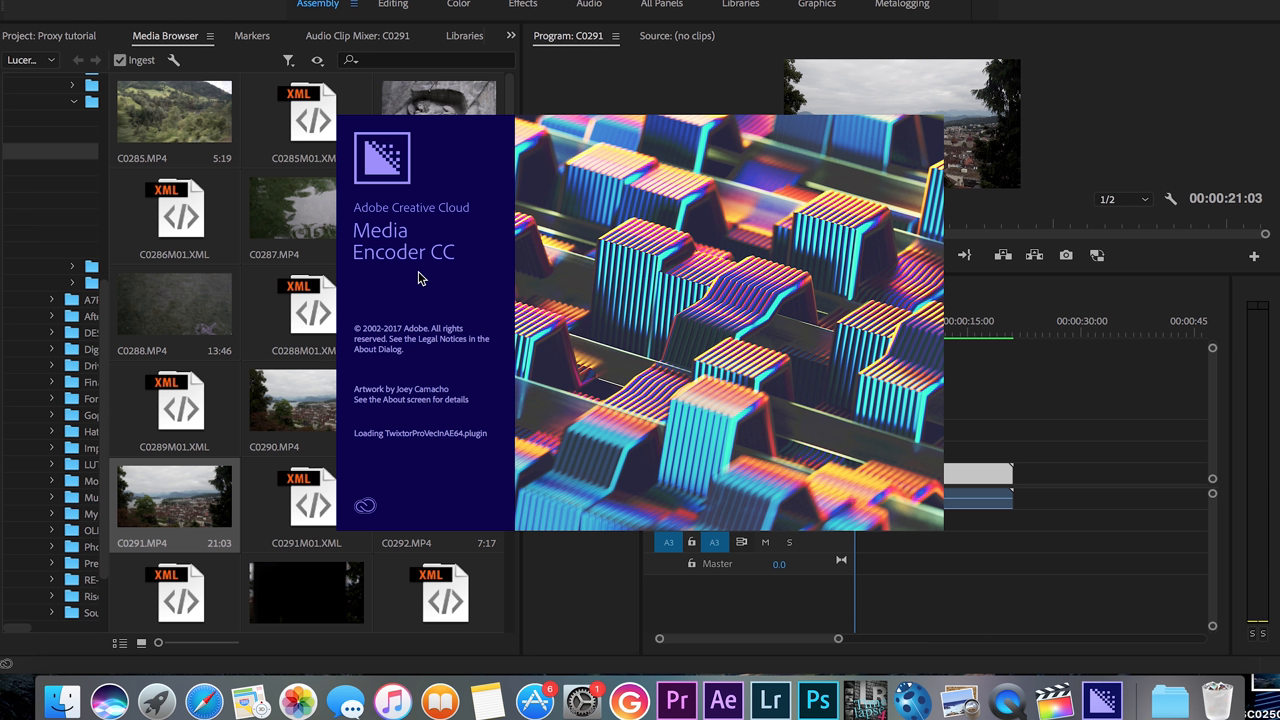
mouse_move(405, 5)
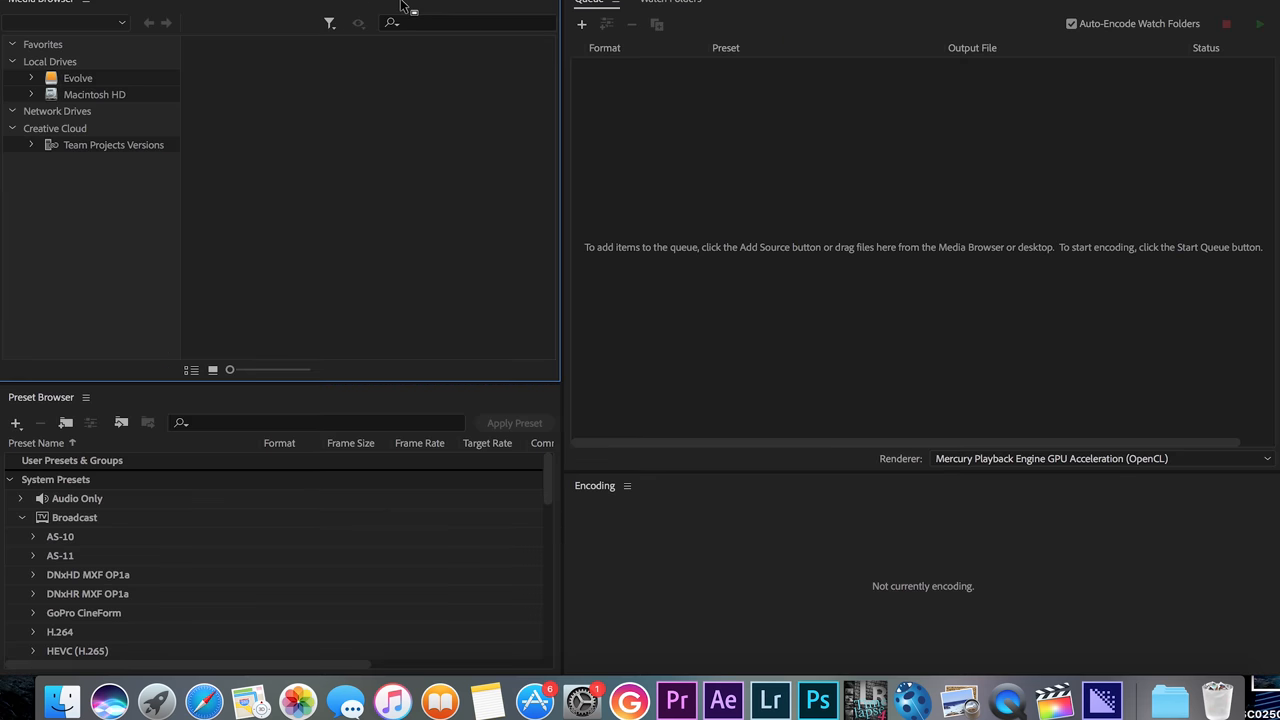
Step: Return to the Editing workspace and add Toggle Proxies to the Program Monitor's buttons
click(676, 700)
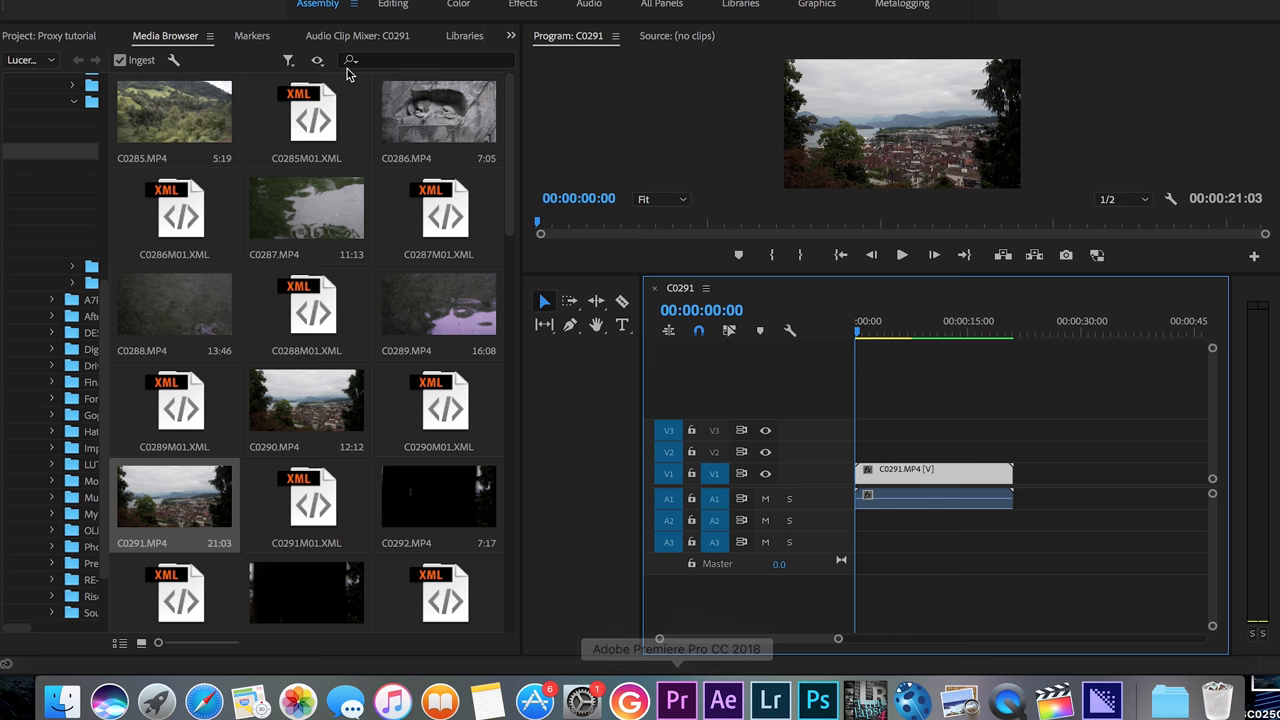
click(392, 5)
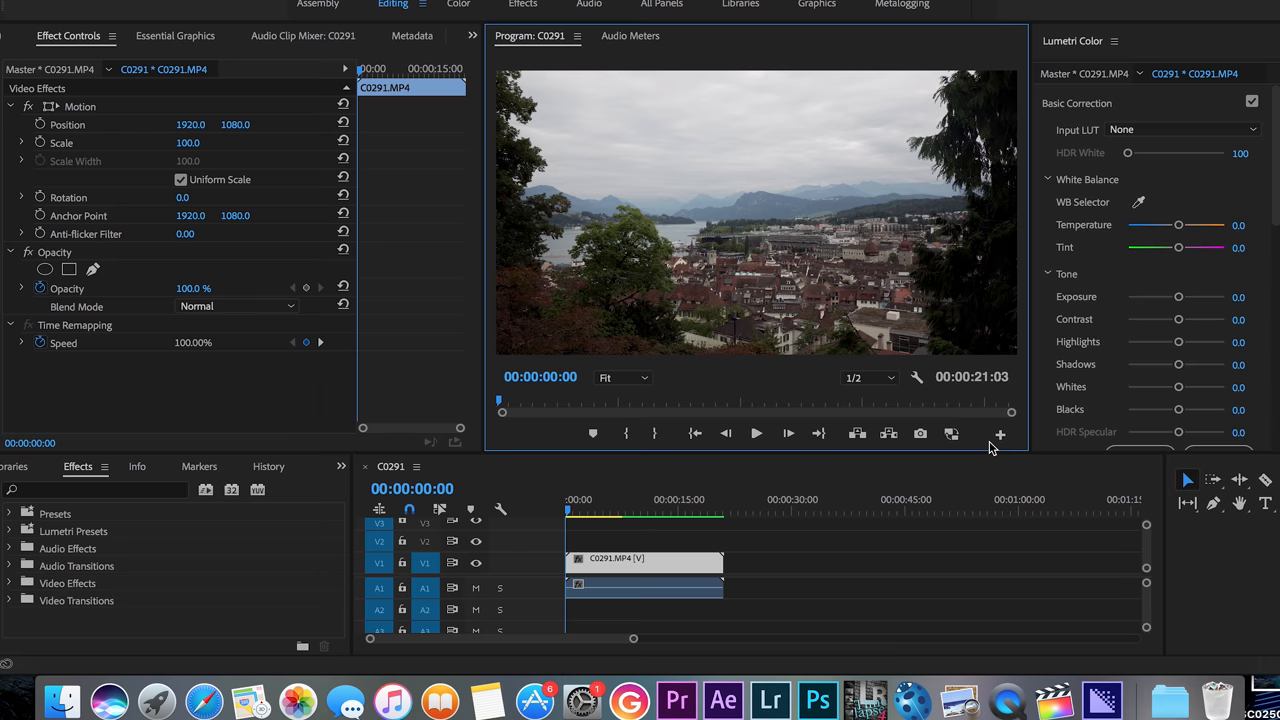
click(1000, 433)
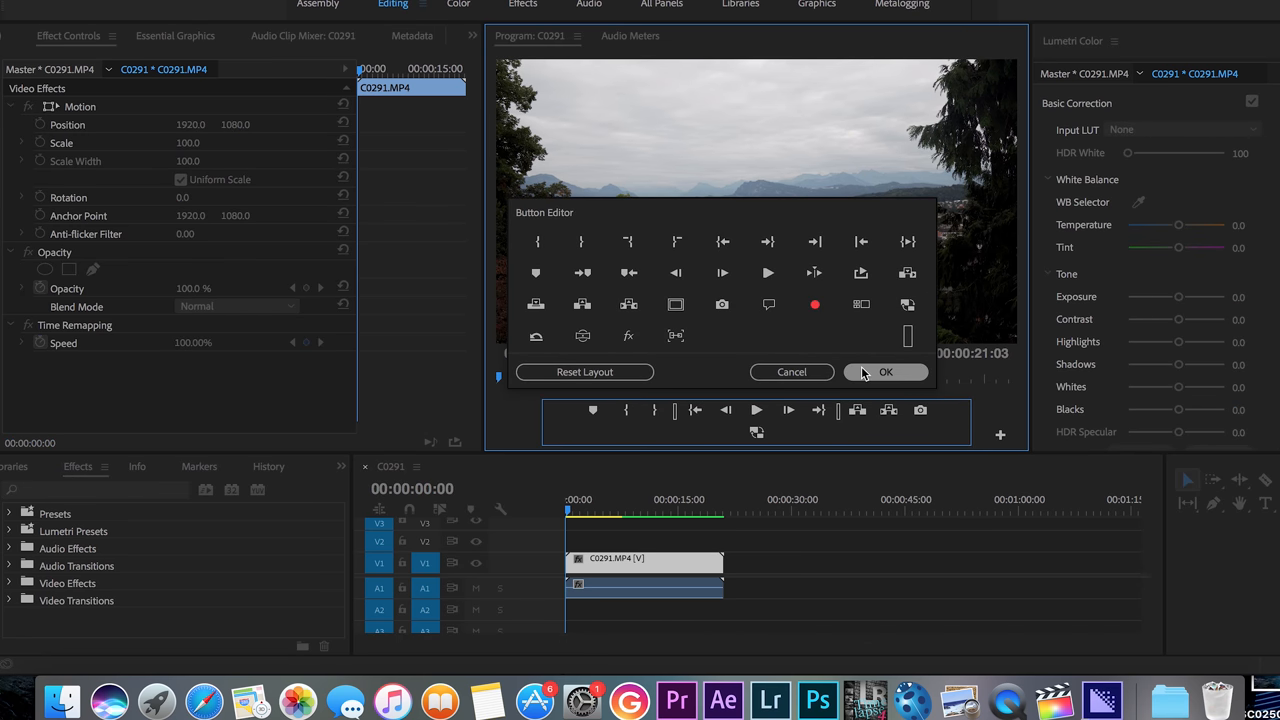
click(885, 371)
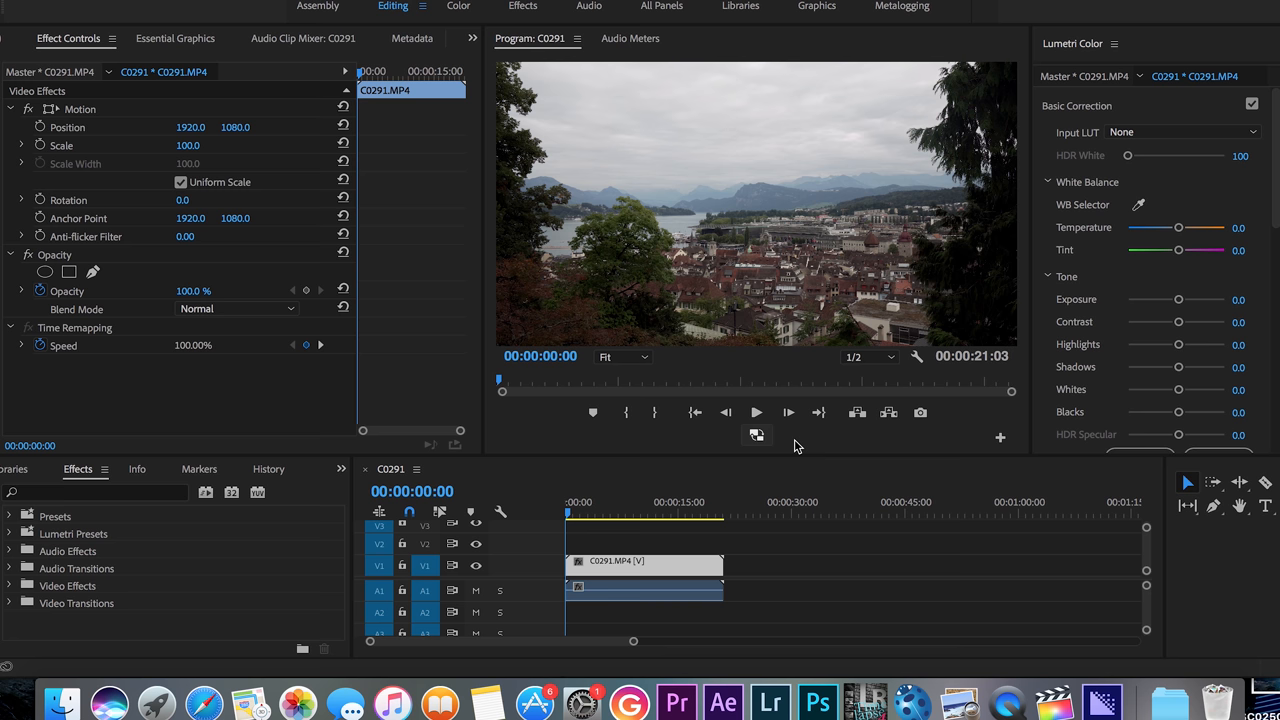
mouse_move(760, 438)
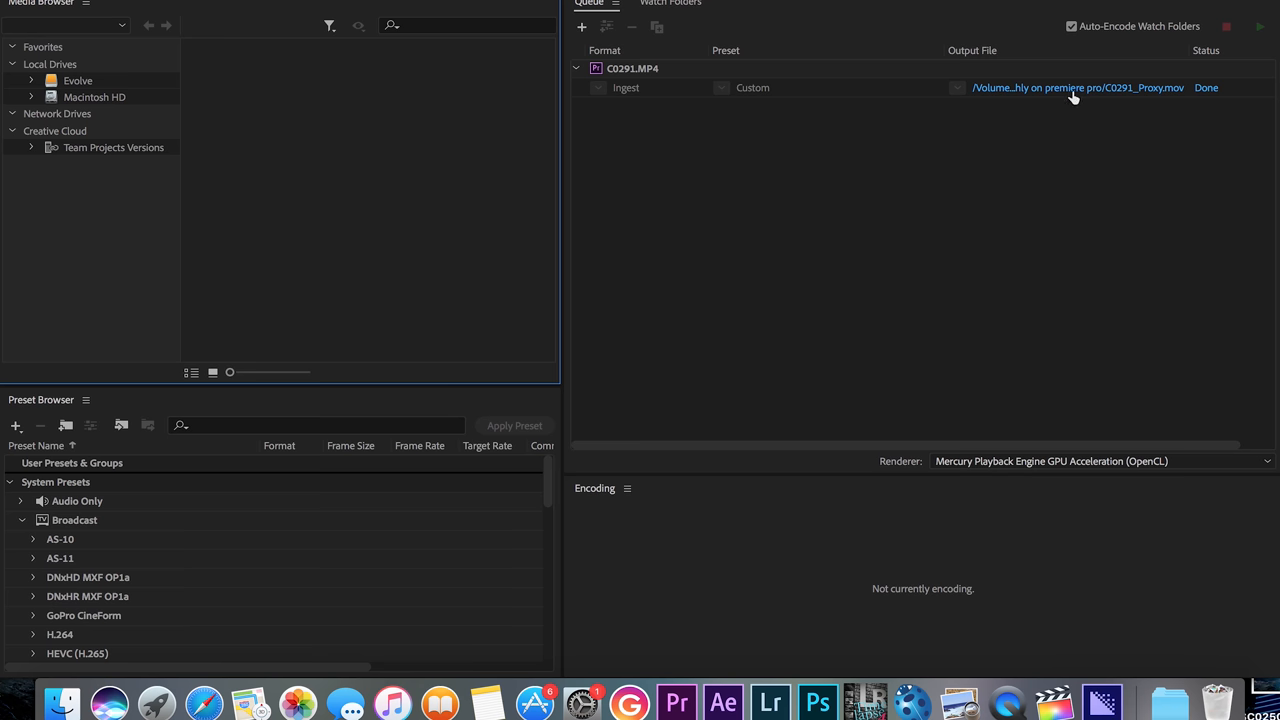
mouse_move(1078, 88)
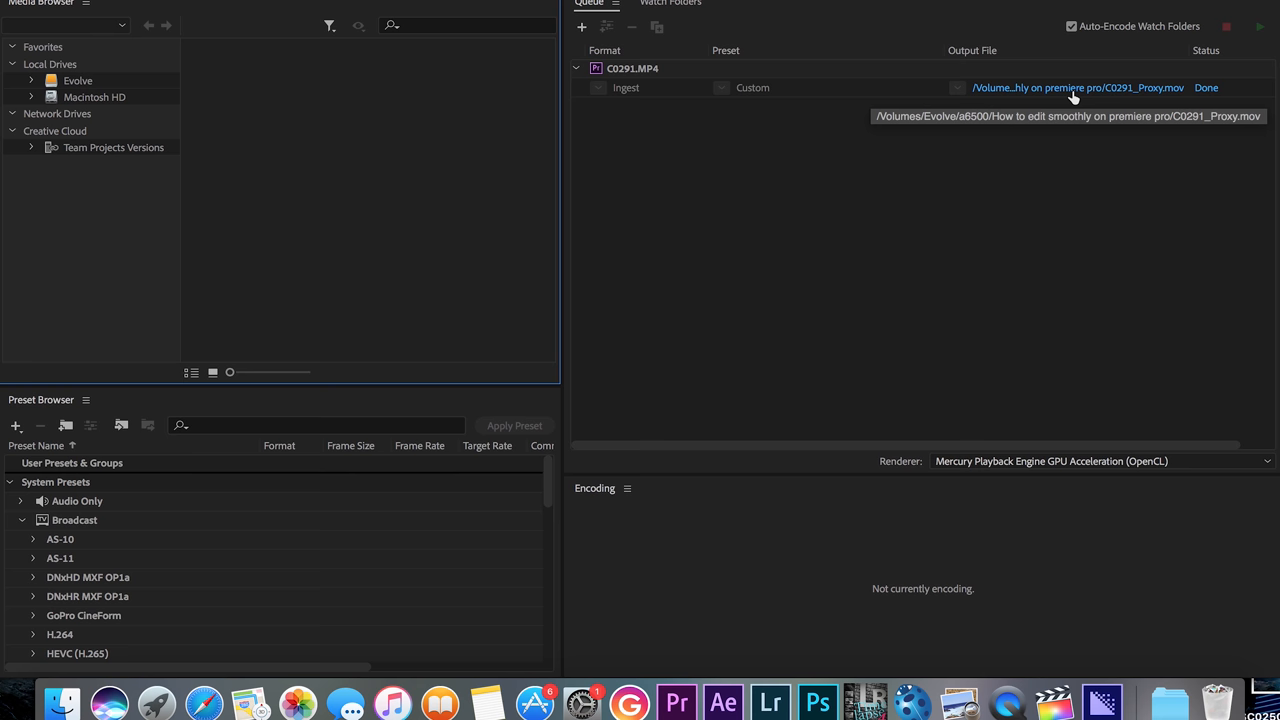
mouse_move(1207, 90)
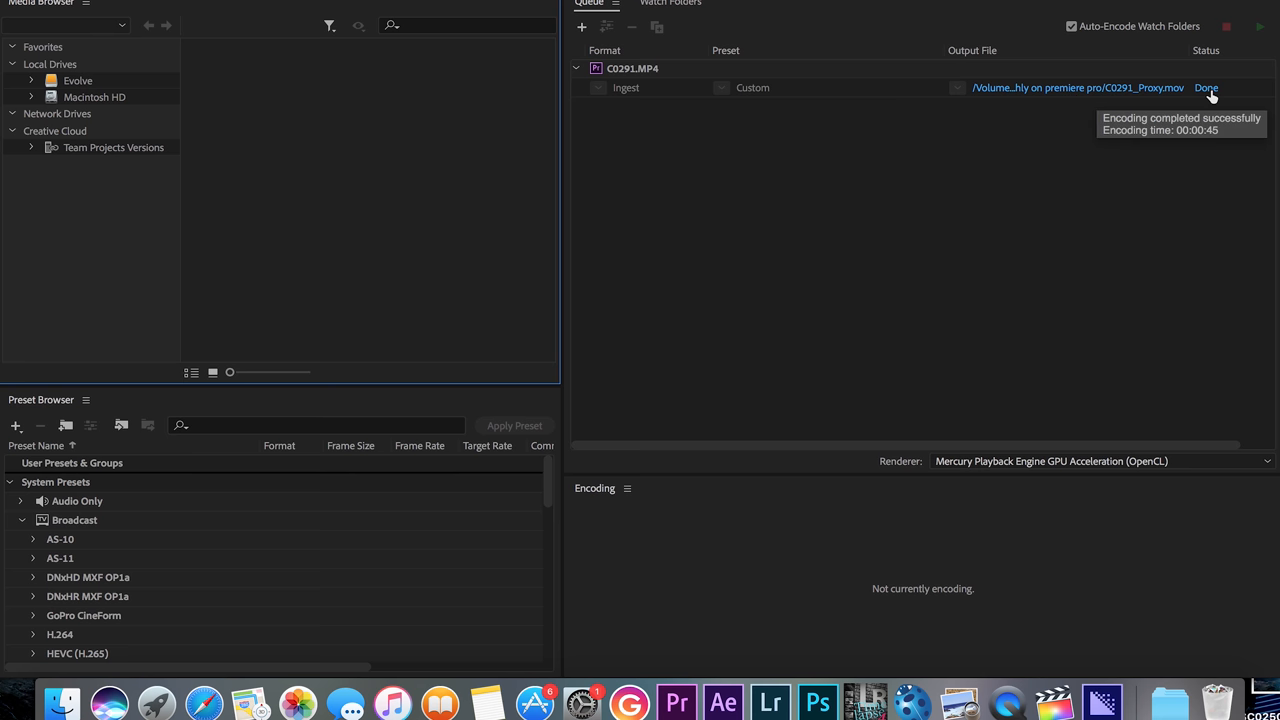
Step: After confirming C0291_Proxy.mov encoded successfully, switch back to Premiere Pro
click(676, 701)
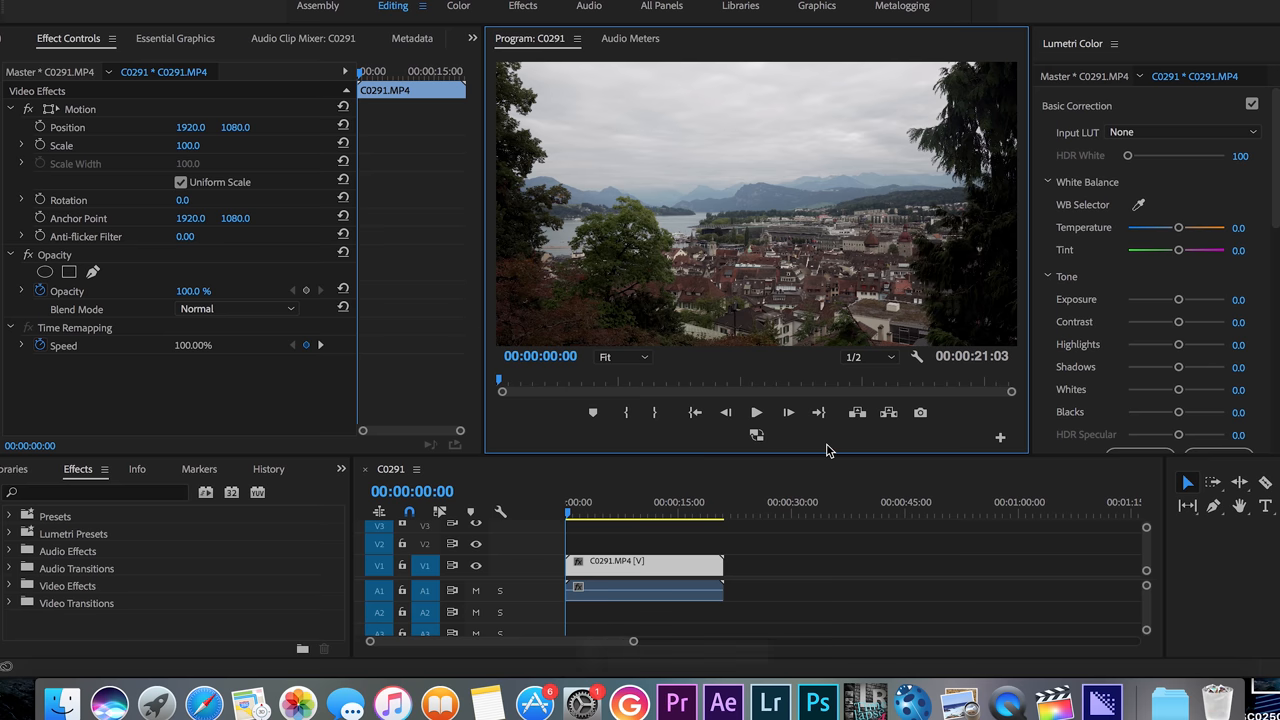
mouse_move(757, 435)
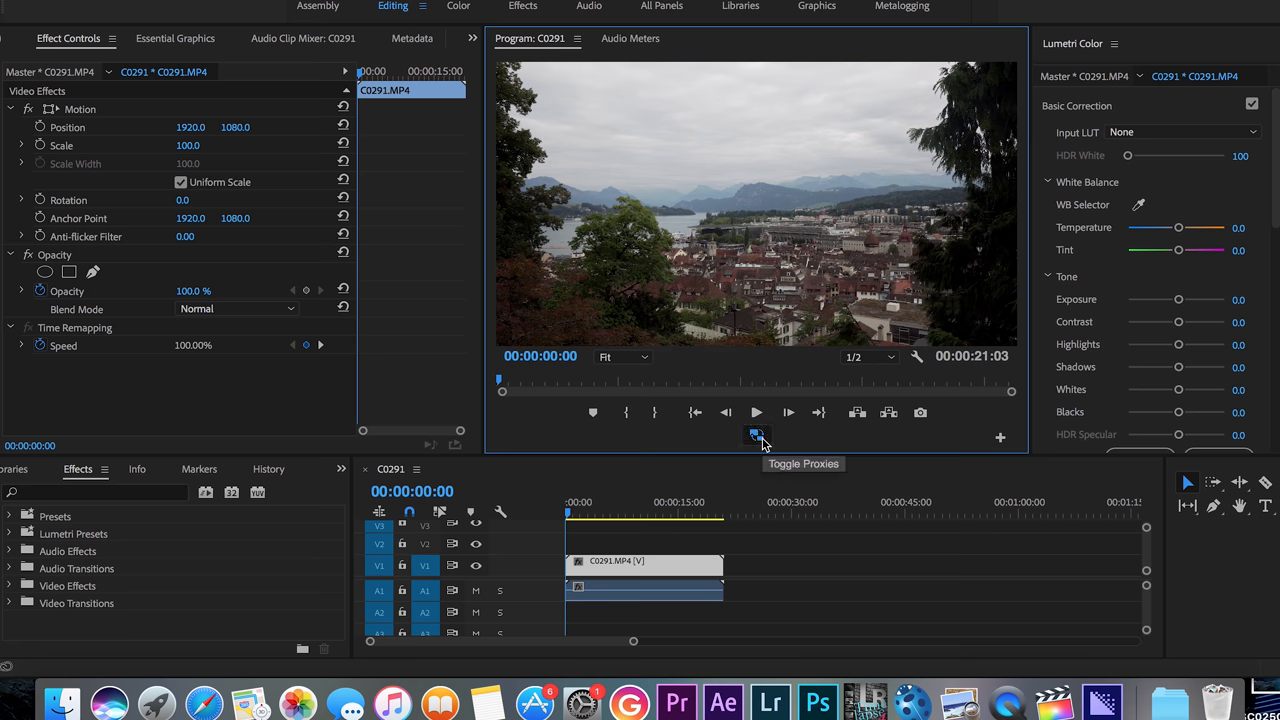
Step: Set playback resolution to Full and play the C0291 sequence with proxies
click(851, 357)
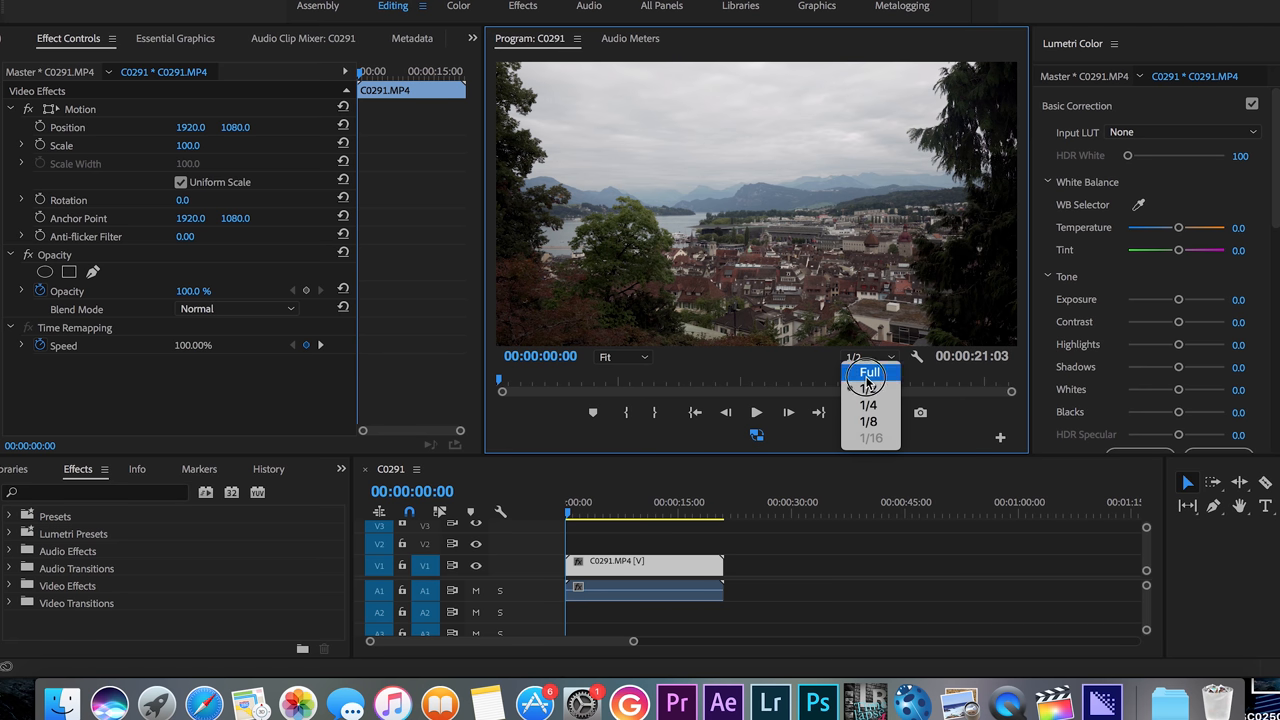
click(869, 372)
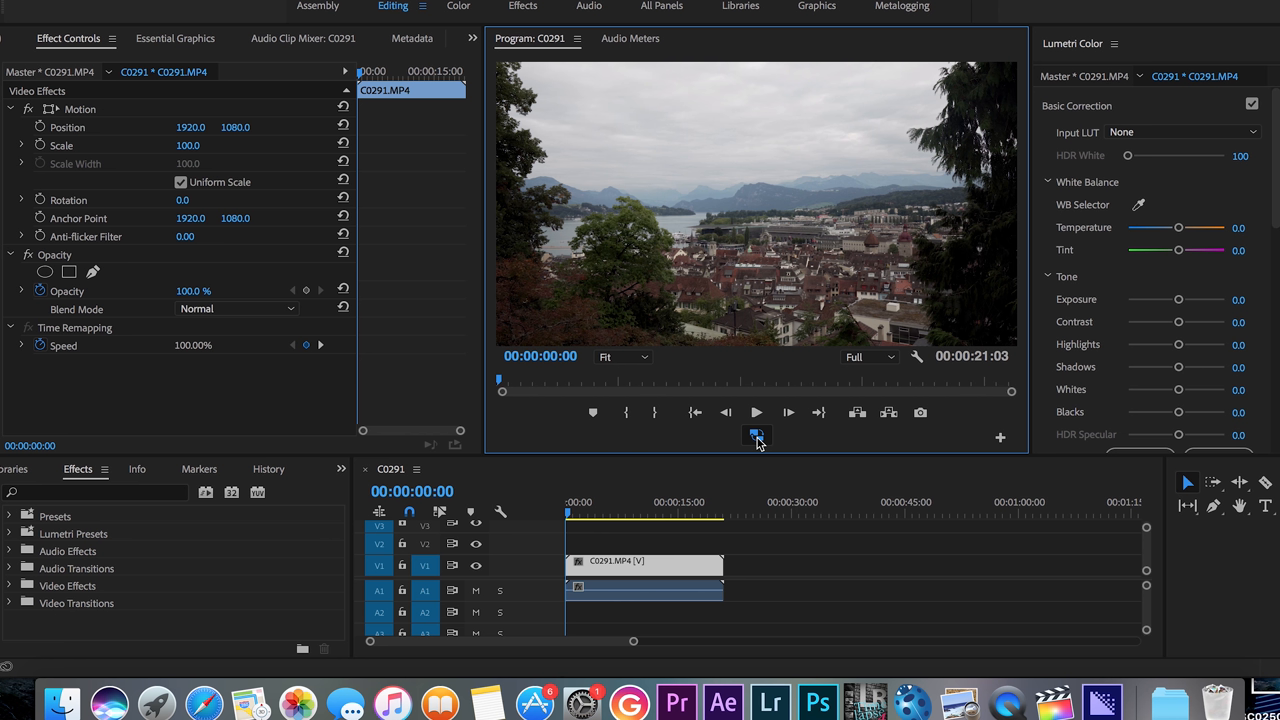
click(756, 412)
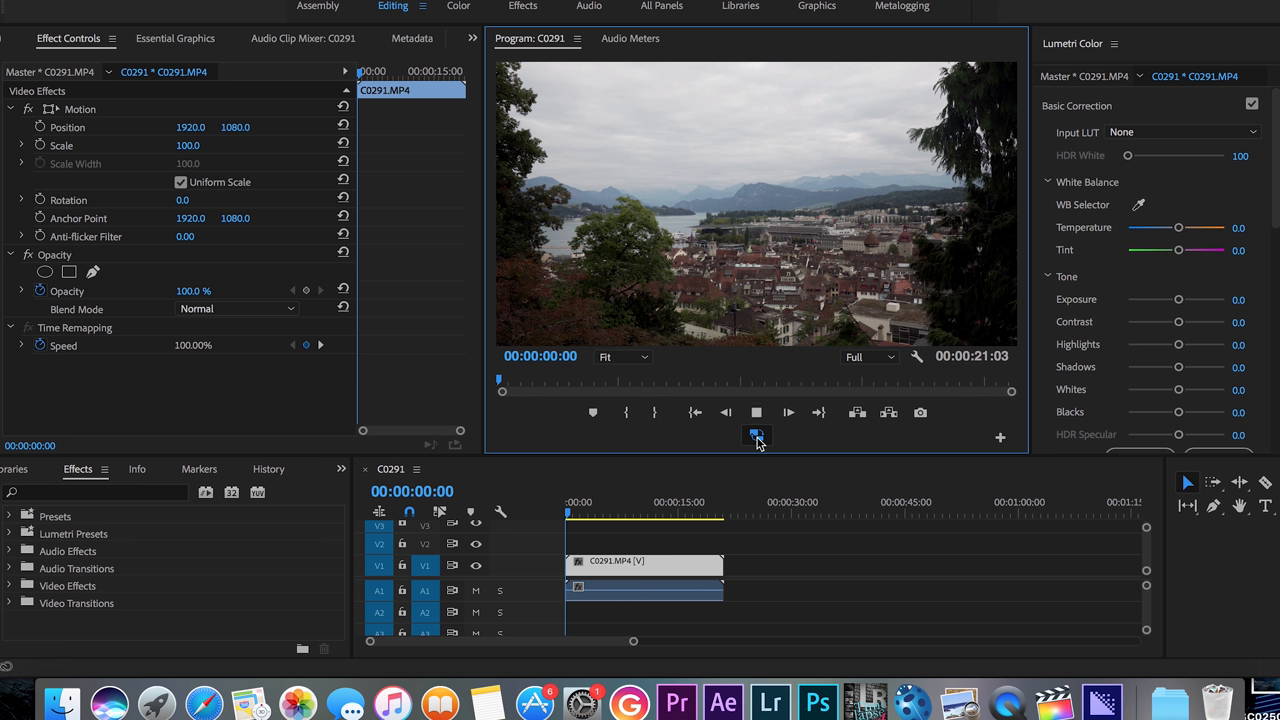